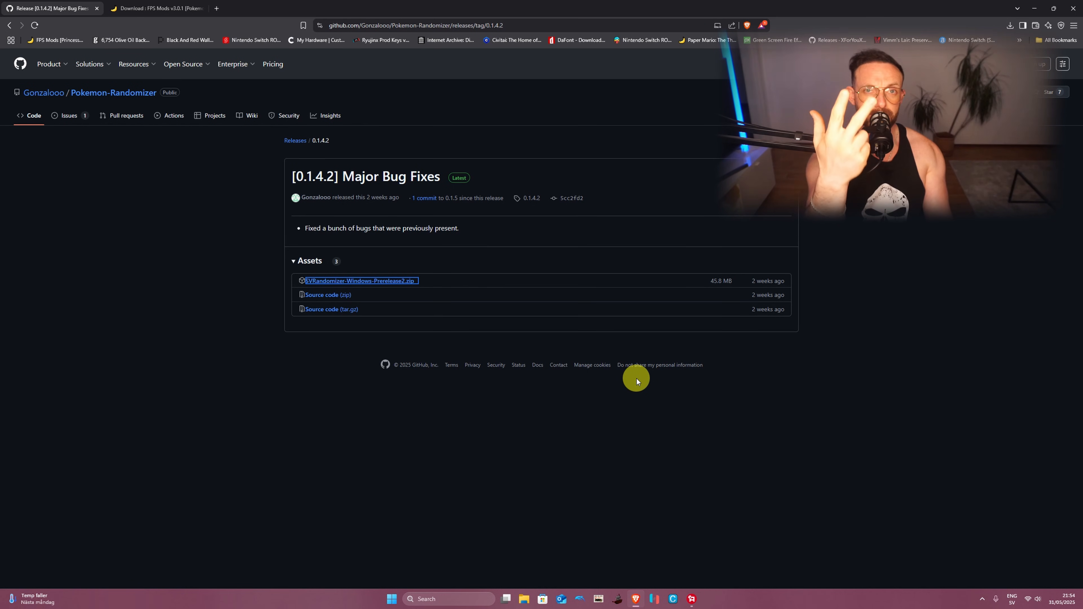
mouse_move(274, 137)
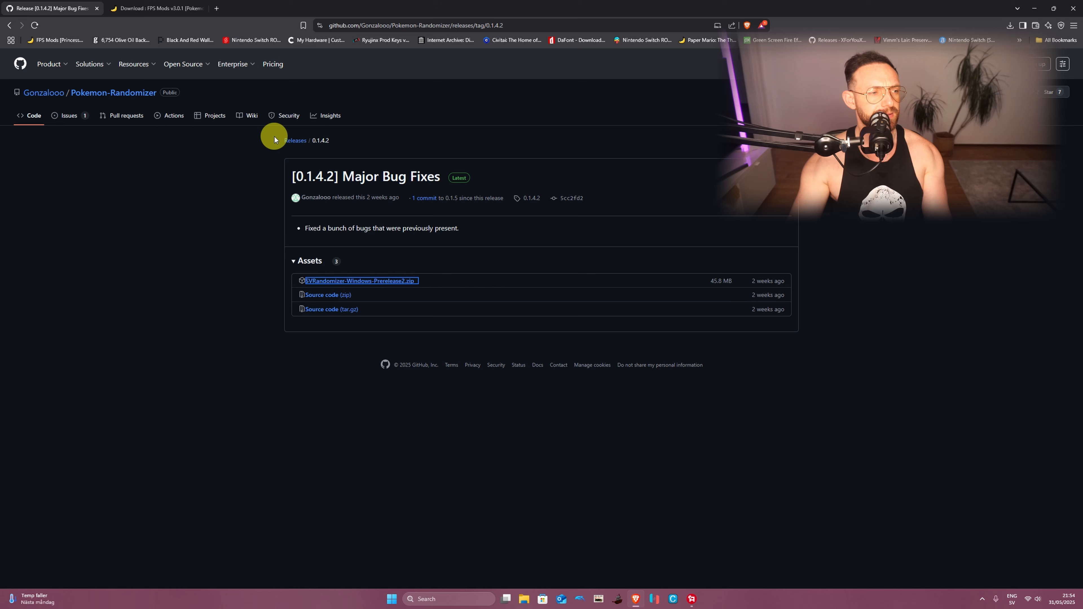
Glance at the GameBanana FPS mods page, then return to the randomizer 0.1.4.2 release page
click(156, 7)
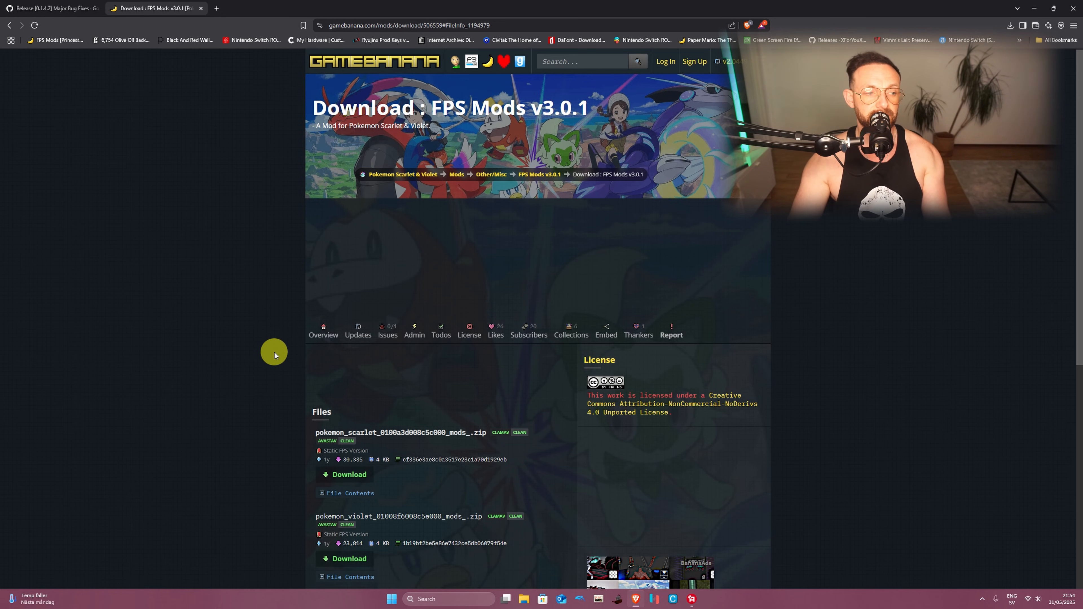
scroll(down, 3)
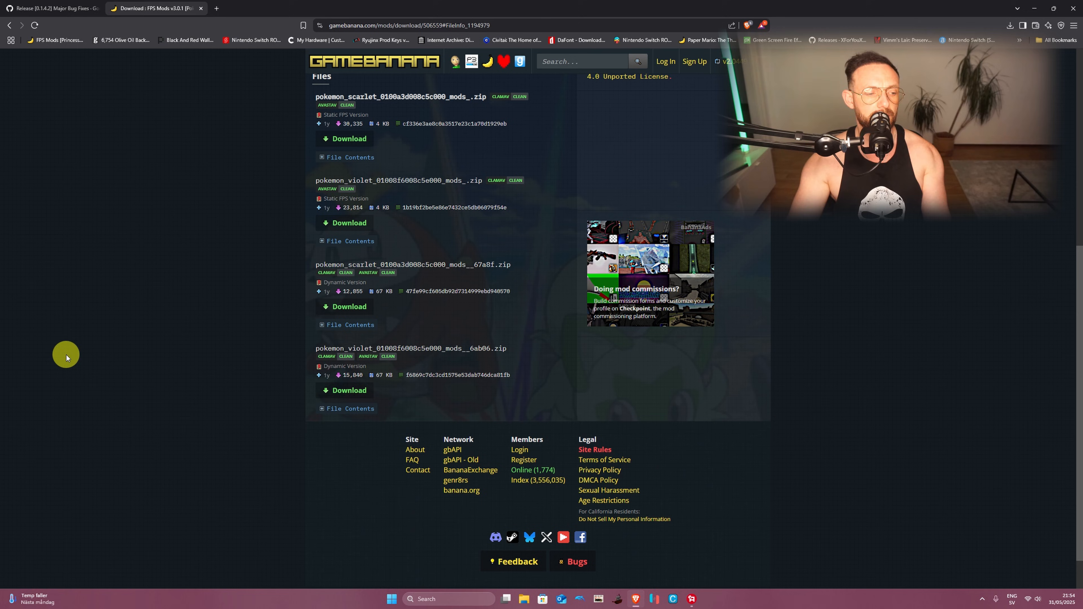
mouse_move(142, 405)
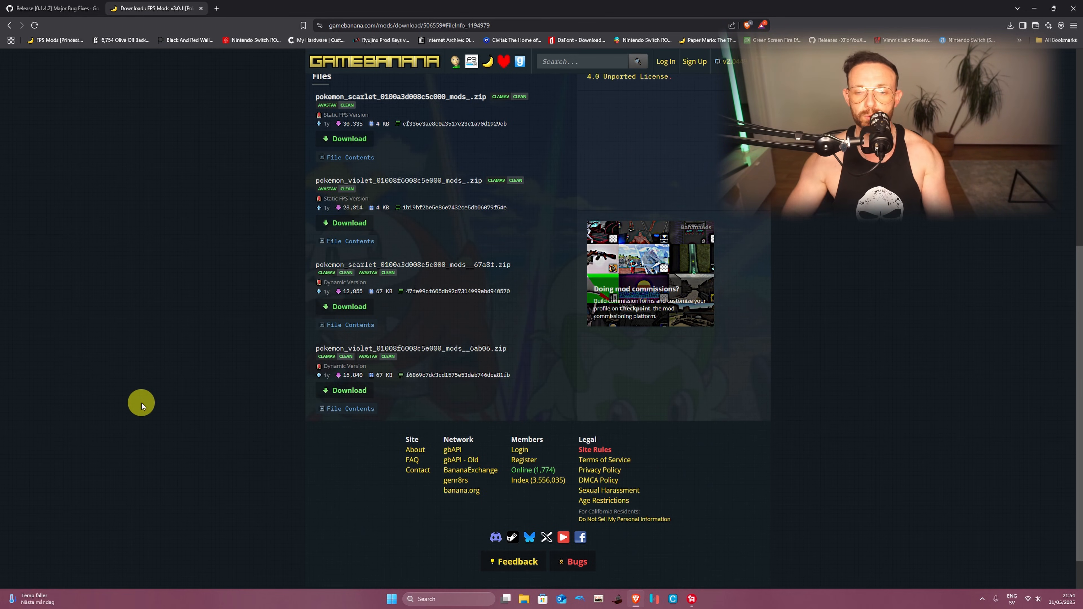
click(49, 7)
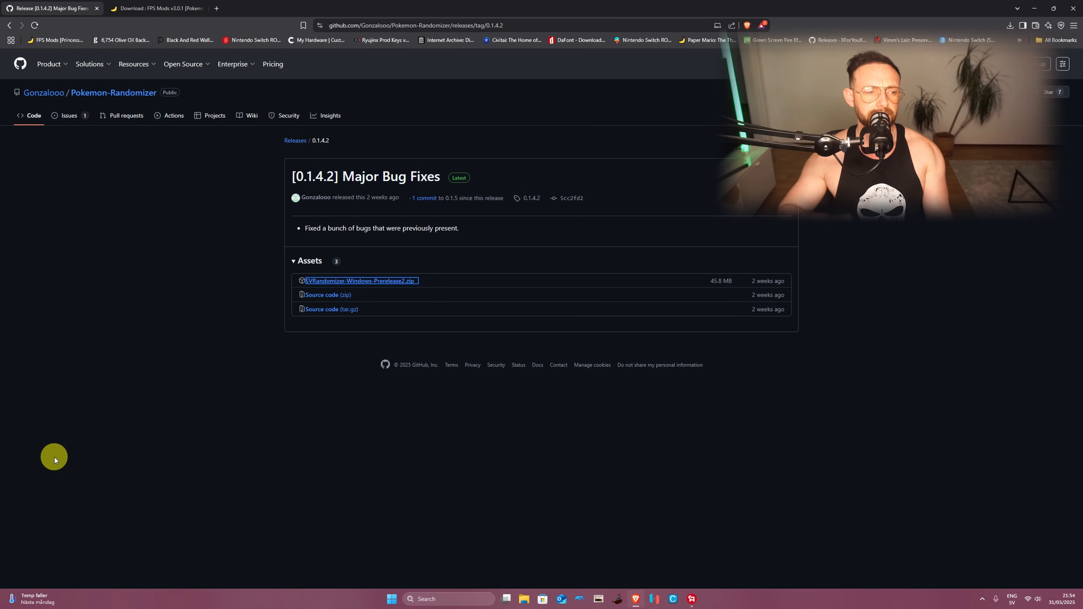
mouse_move(68, 124)
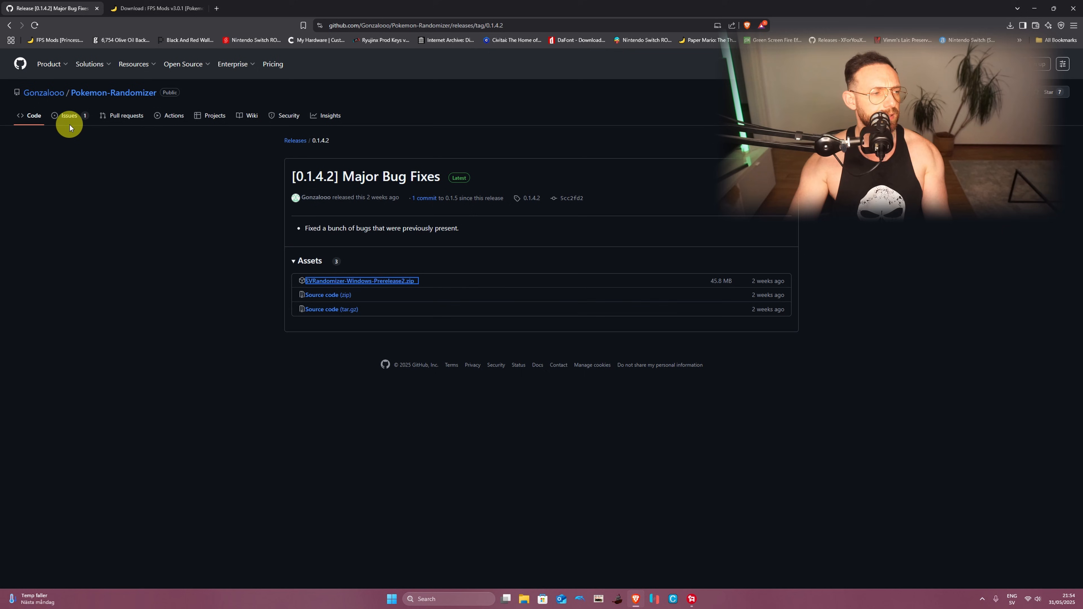
mouse_move(331, 286)
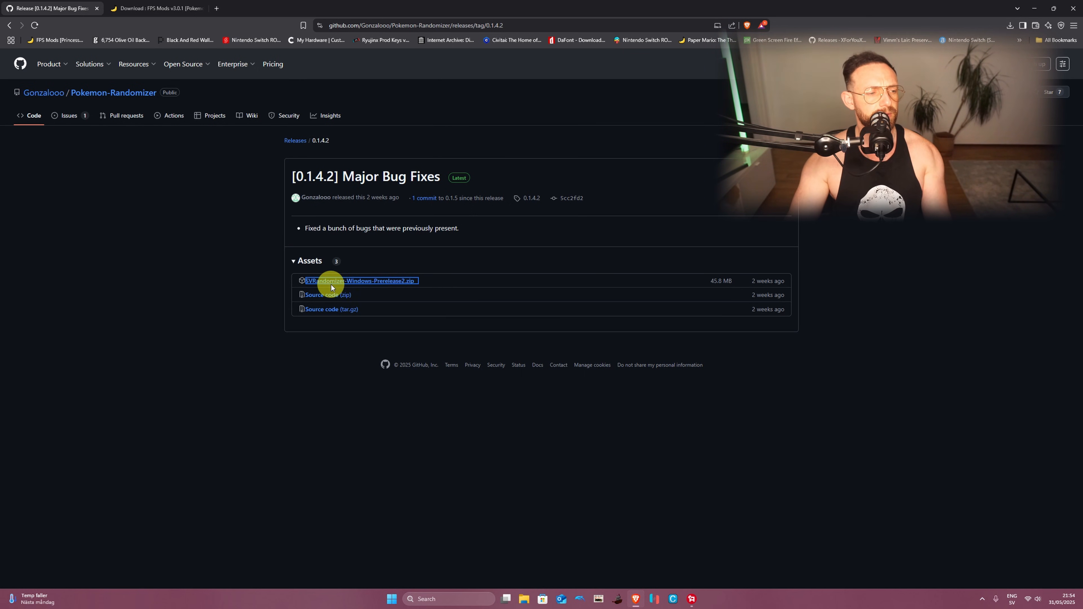
mouse_move(373, 283)
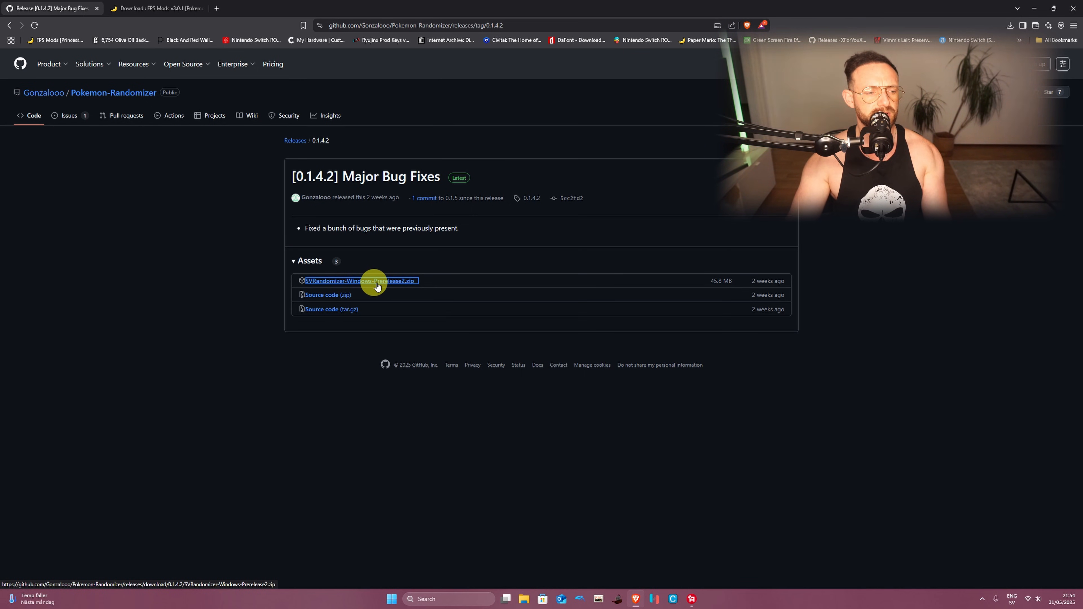
Download SVRandomizer-Windows-Prerelease2.zip and save it to the Desktop
click(359, 281)
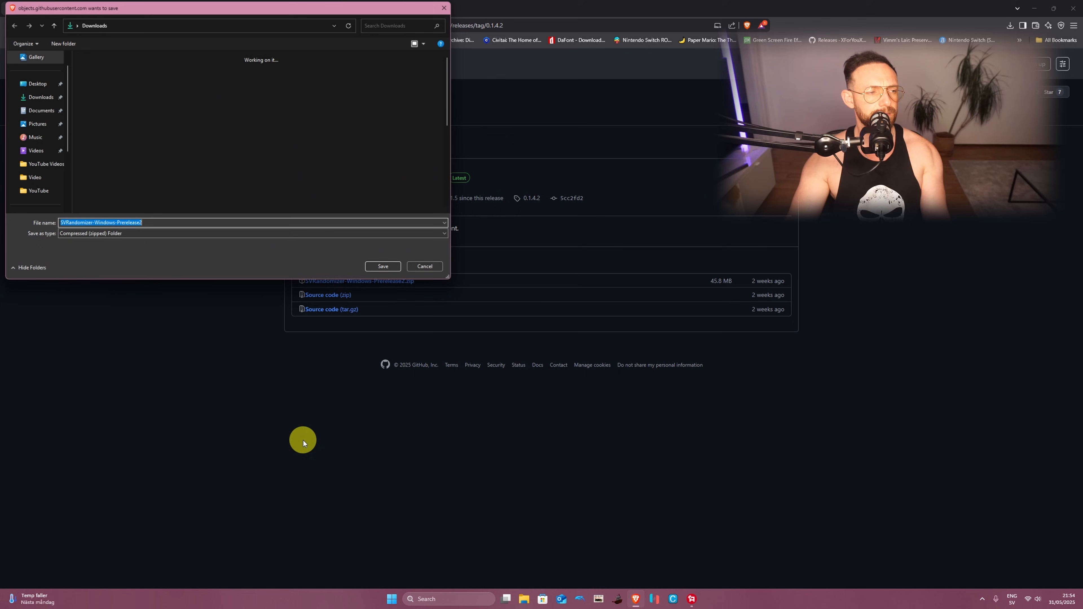
click(36, 83)
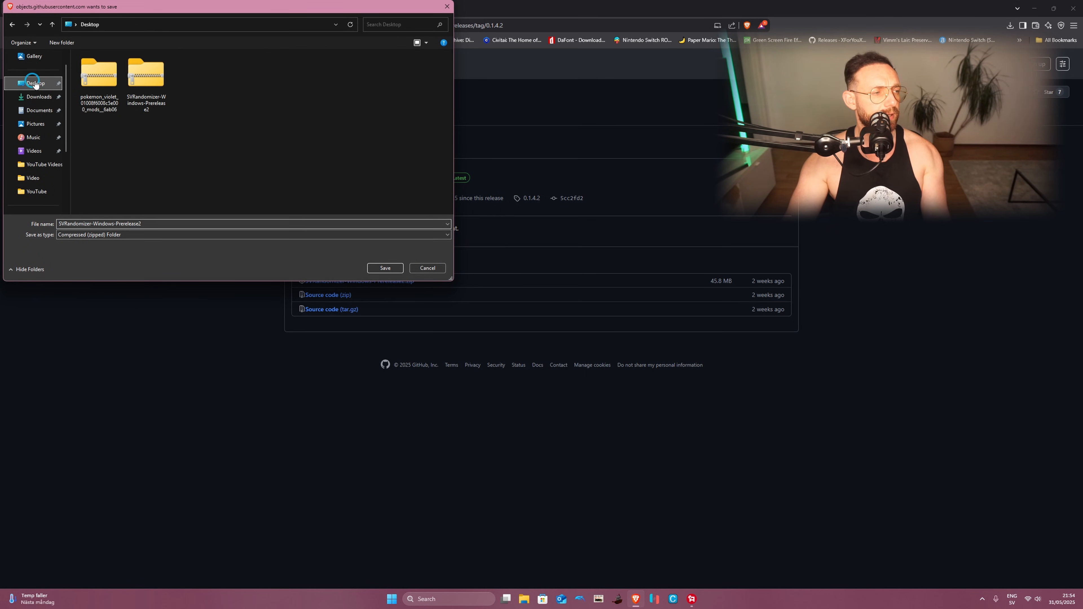
click(384, 268)
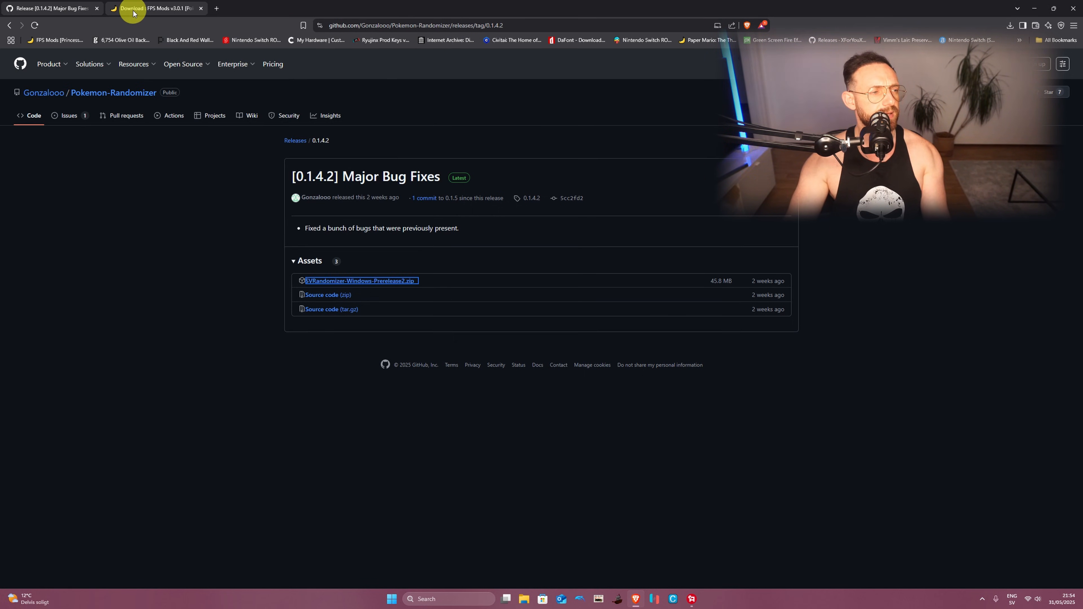
Show the GameBanana FPS Mods v3.0.1 Files section listing the Scarlet and Violet zips
click(156, 8)
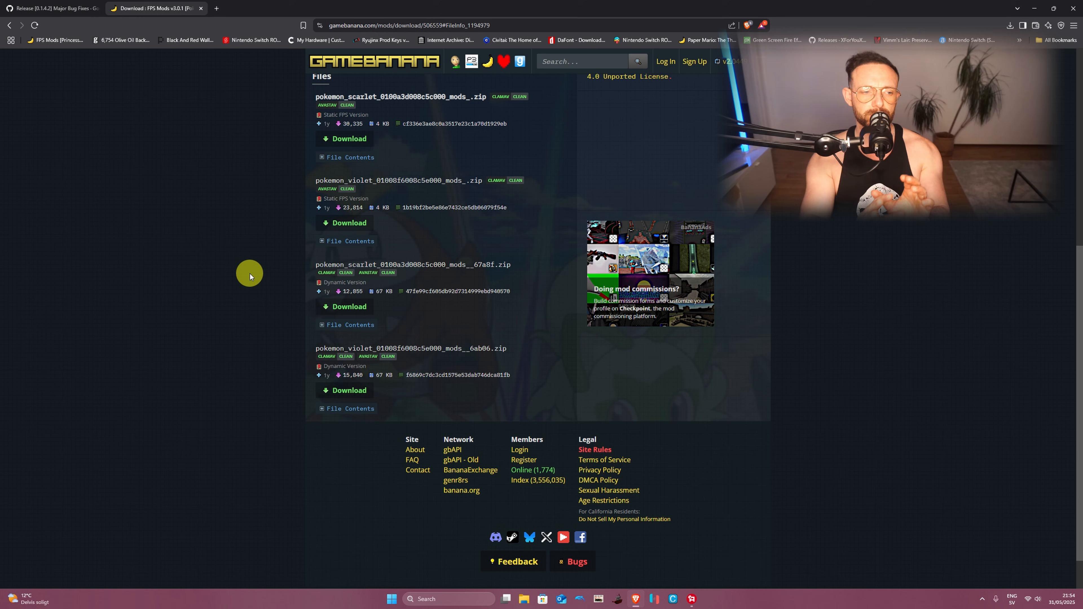
mouse_move(239, 288)
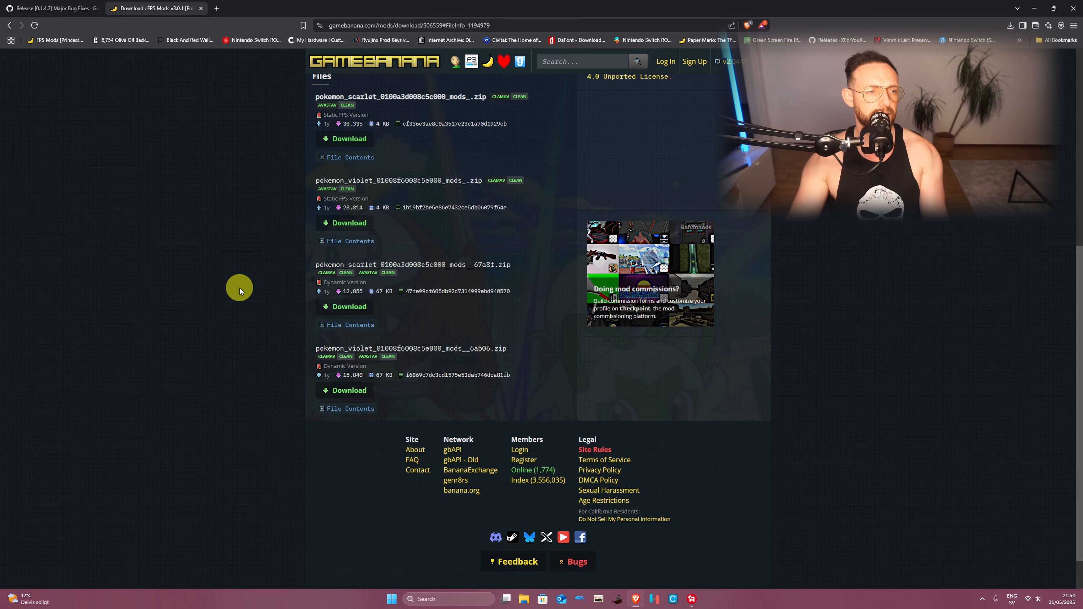
scroll(down, 3)
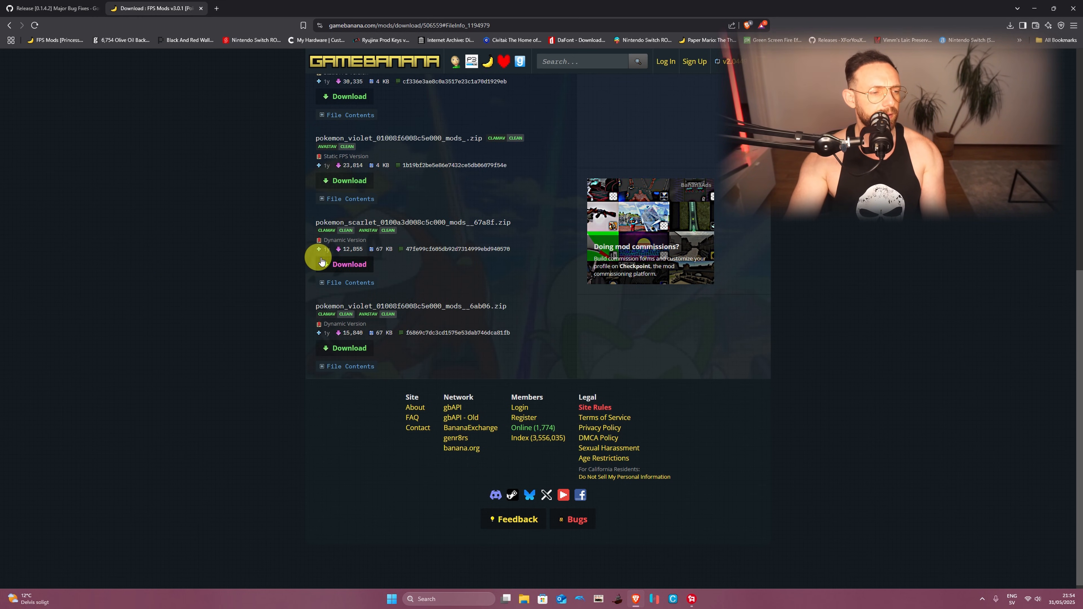
mouse_move(349, 330)
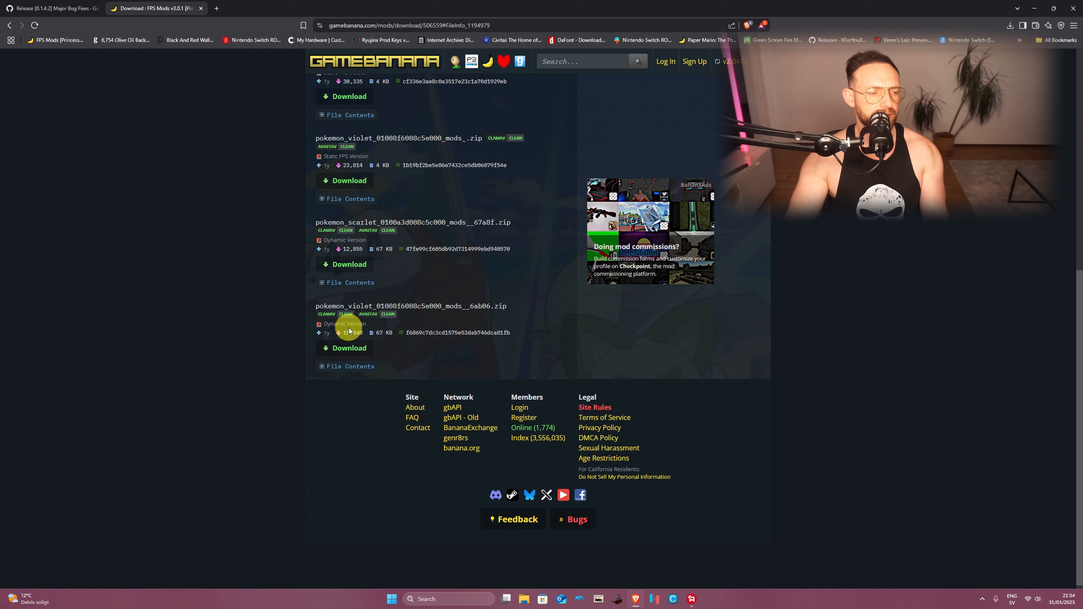
mouse_move(348, 254)
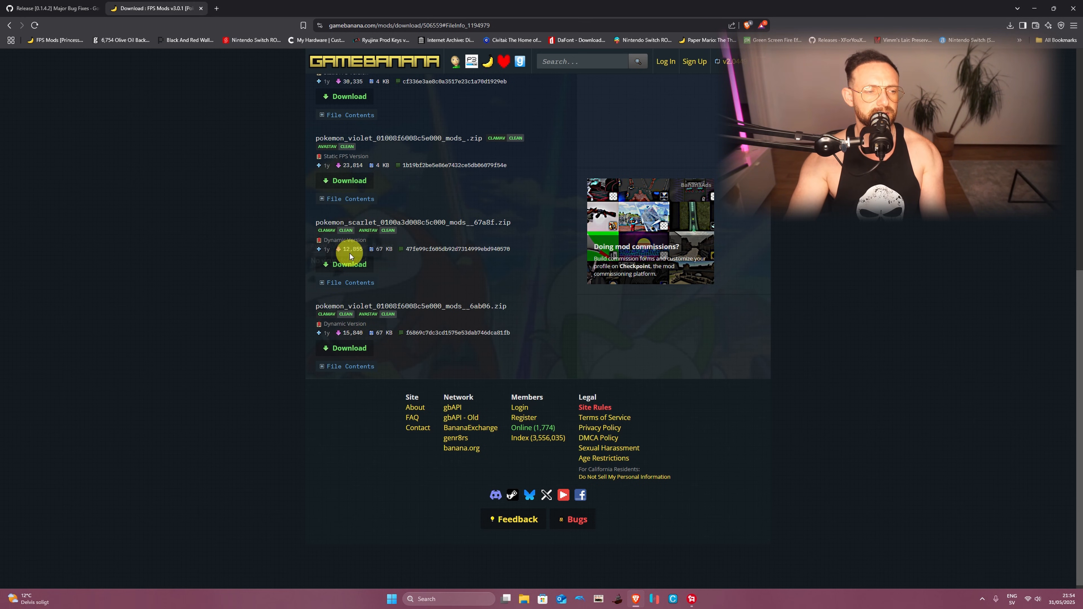
mouse_move(318, 424)
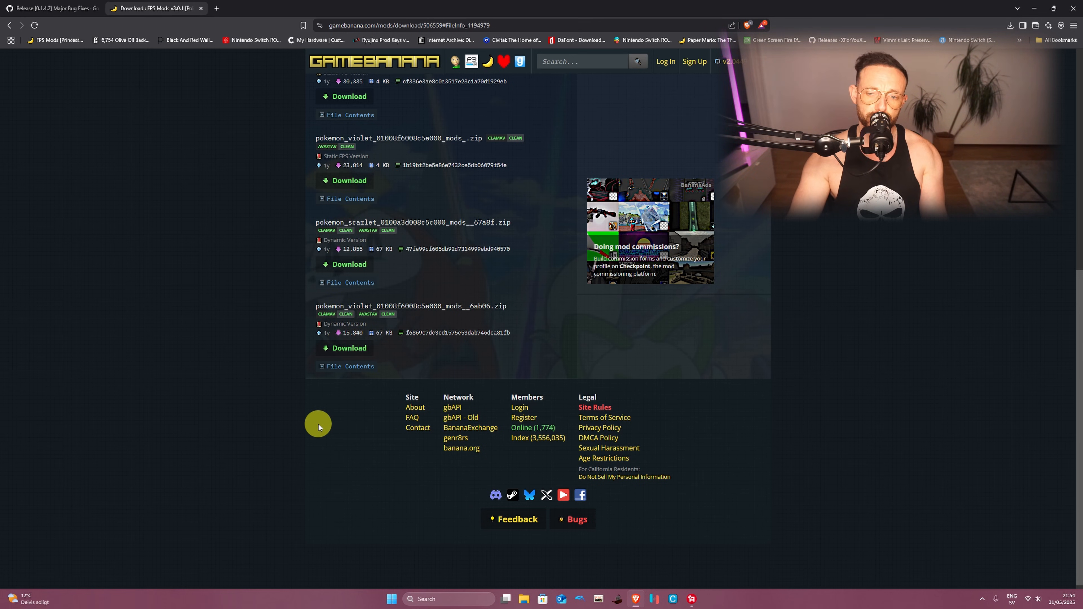
mouse_move(461, 417)
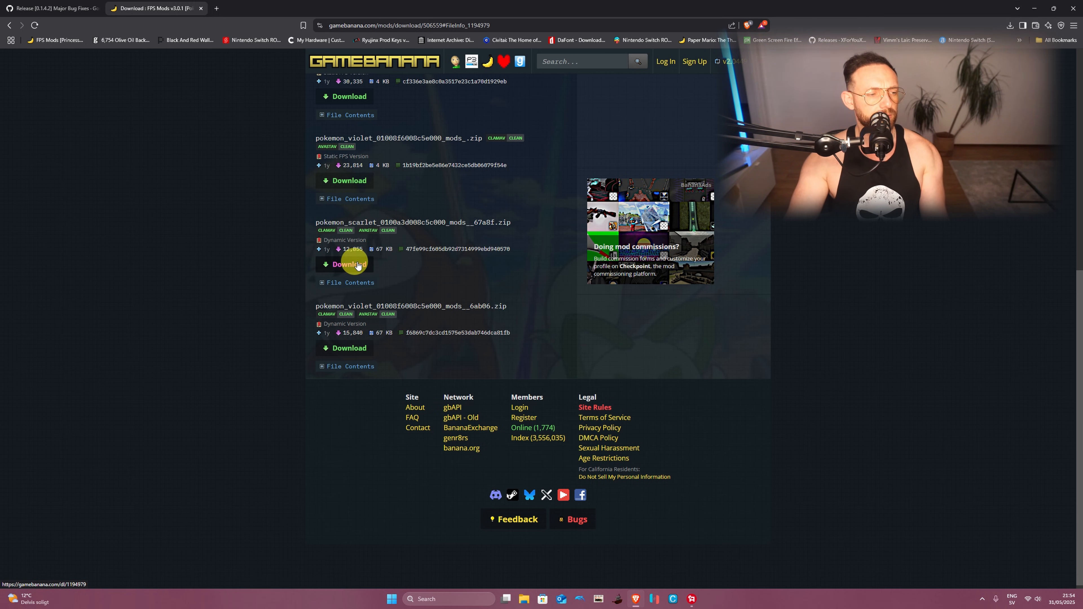
mouse_move(349, 348)
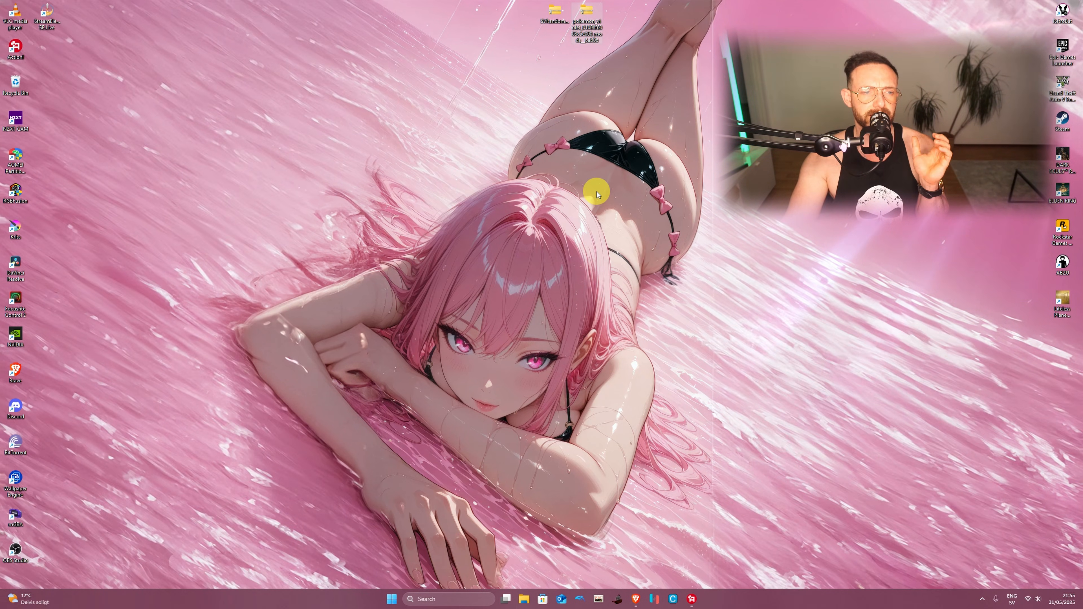
mouse_move(579, 84)
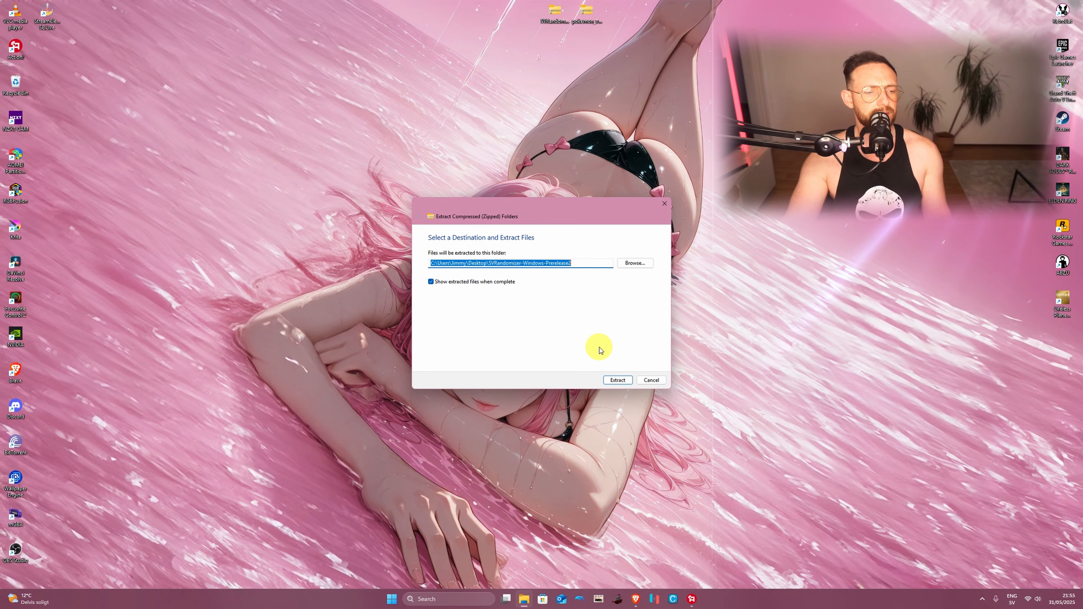
Extract the SVRandomizer Prerelease2 zip and the Violet FPS mod zip into Desktop folders
click(616, 380)
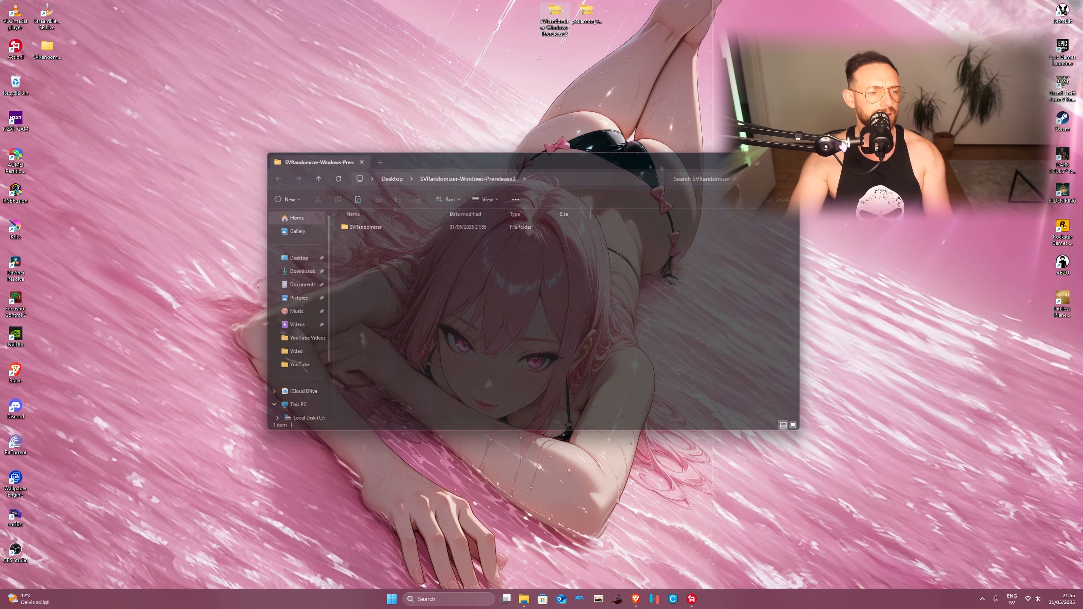
click(361, 162)
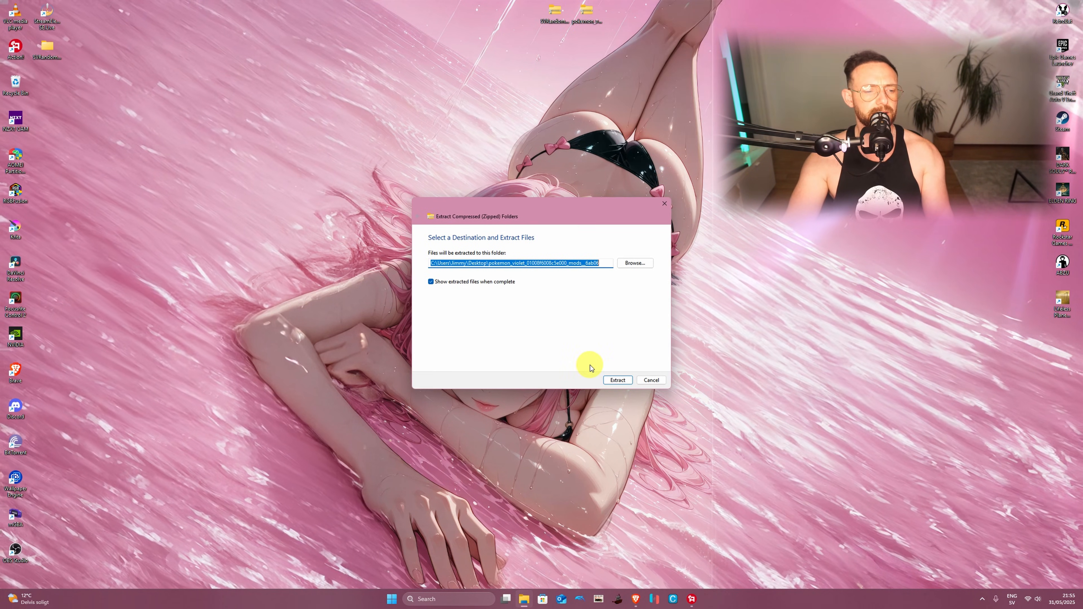
click(616, 380)
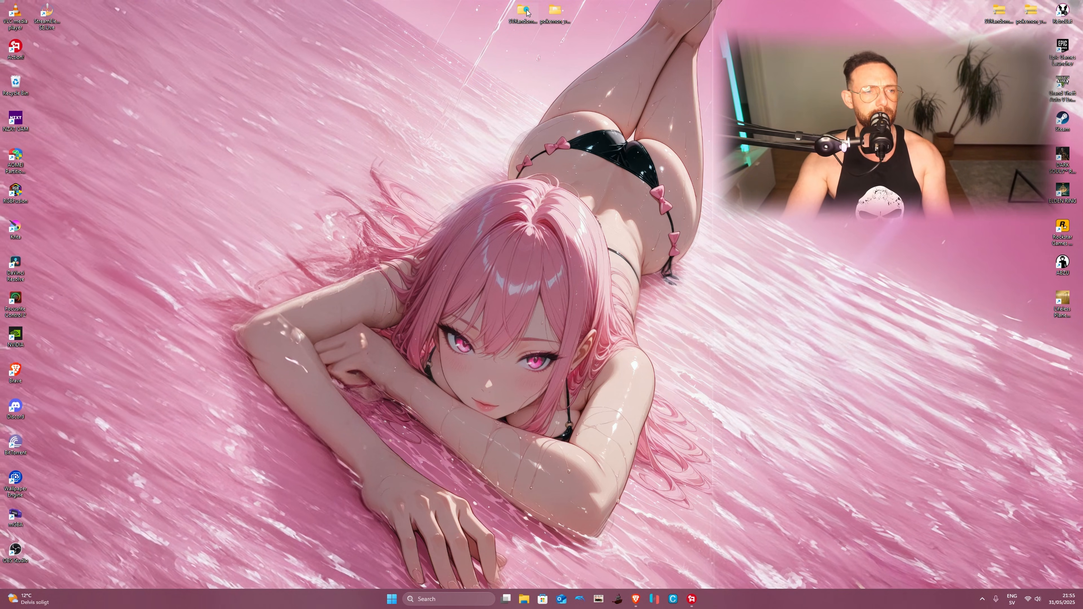
Run PokemonRandomizer.exe from the extracted SVRandomizer folder, choosing Run anyway at the SmartScreen warning
double_click(523, 13)
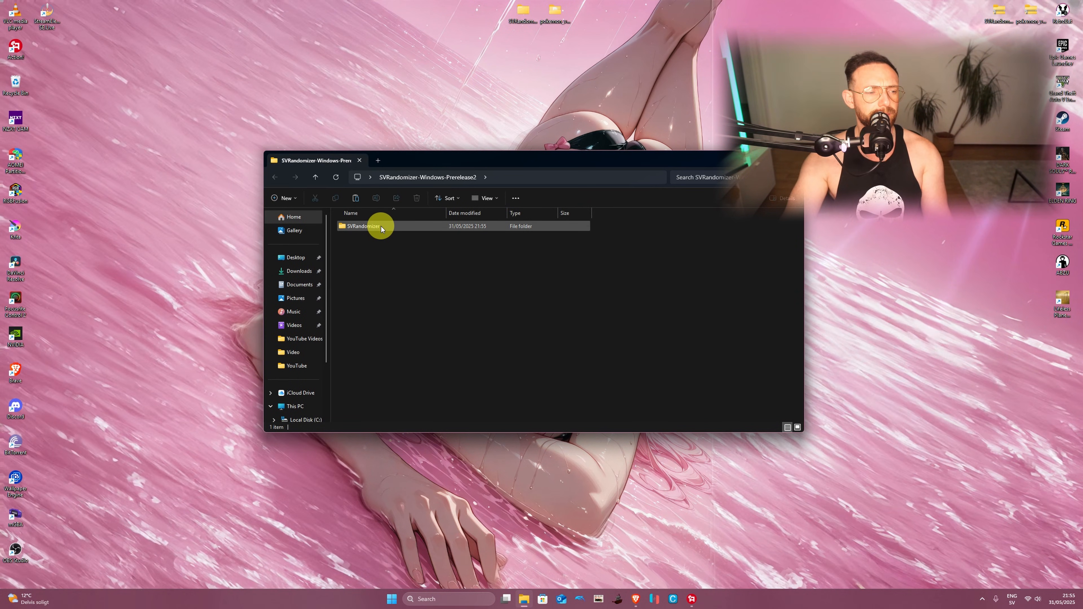
double_click(361, 225)
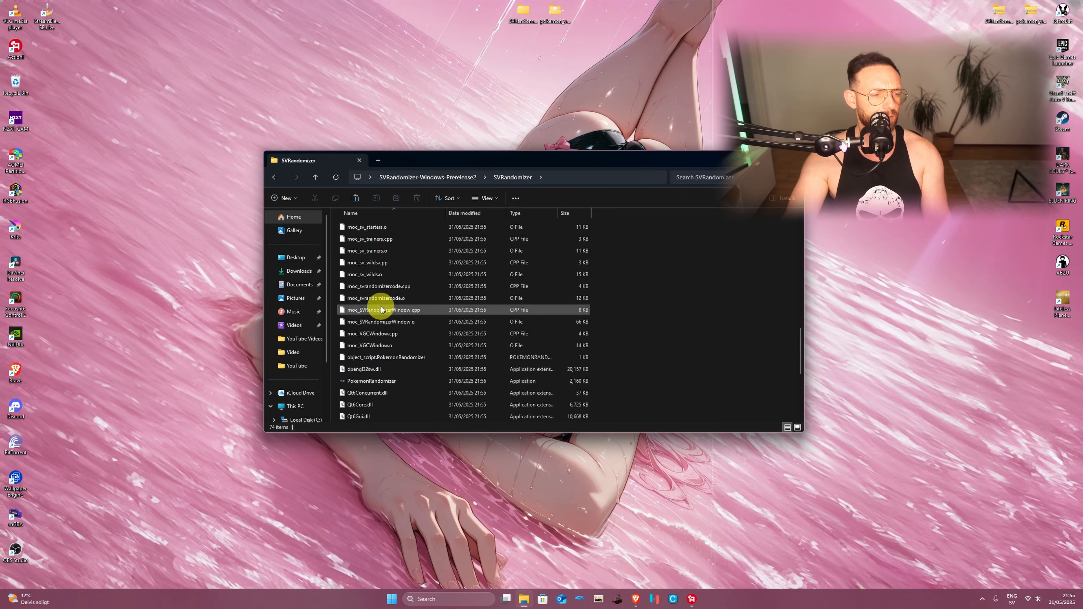
scroll(down, 3)
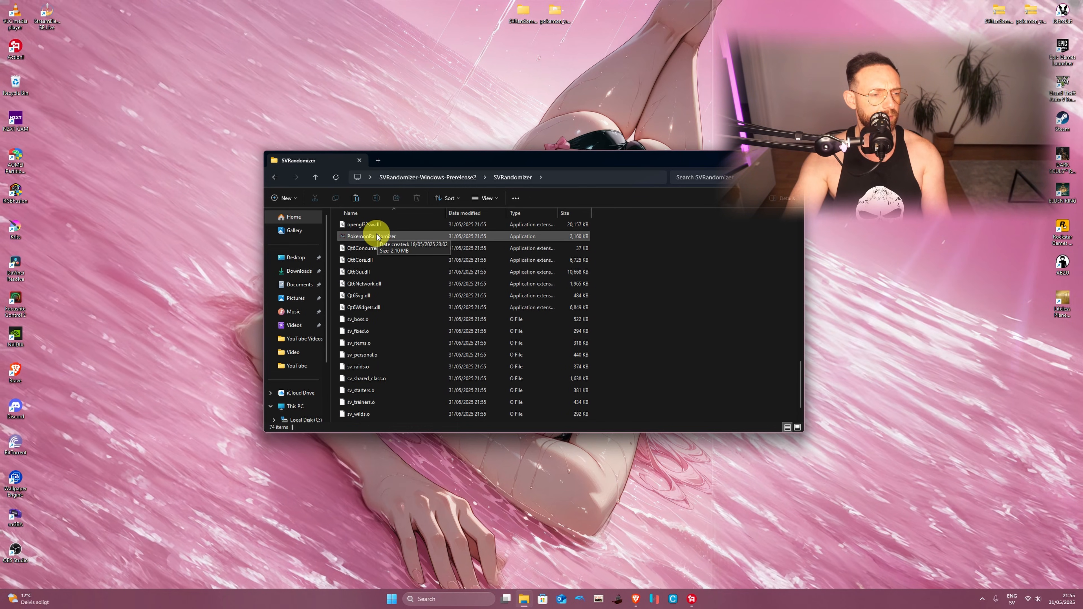
double_click(368, 236)
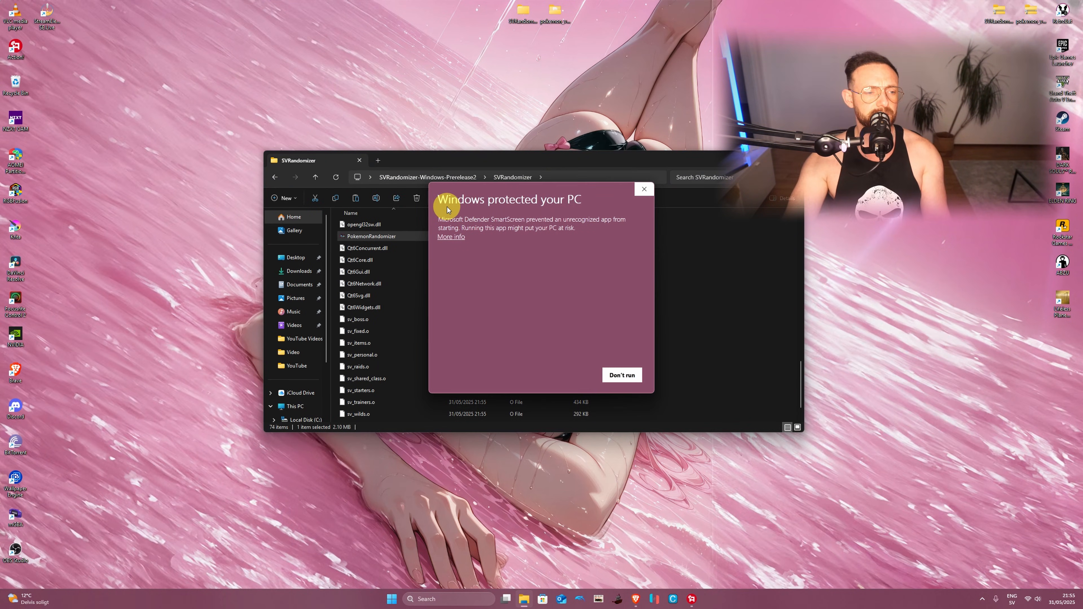
click(449, 236)
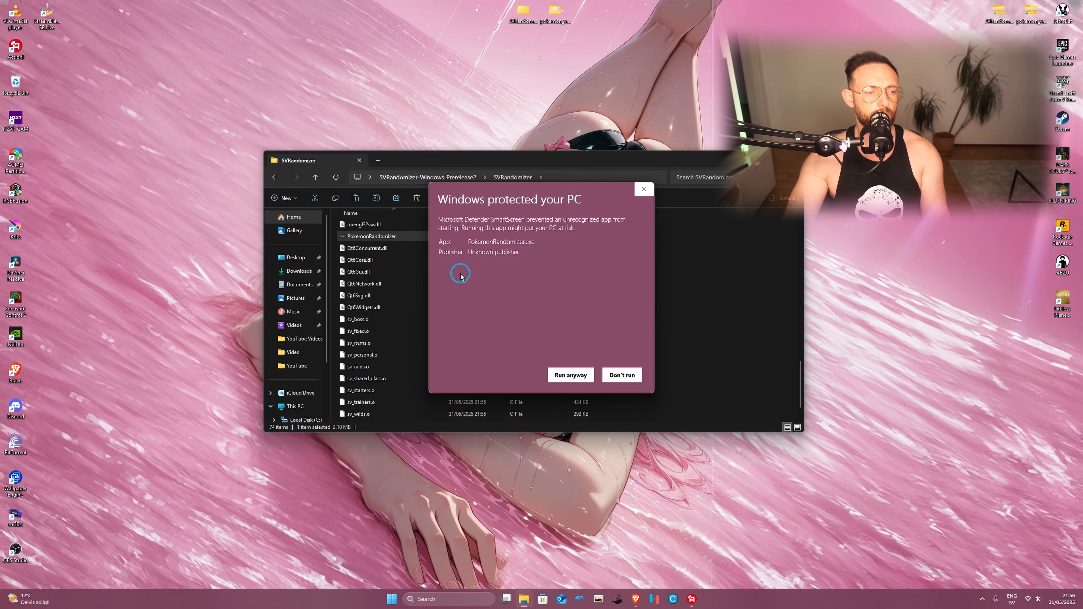
click(569, 375)
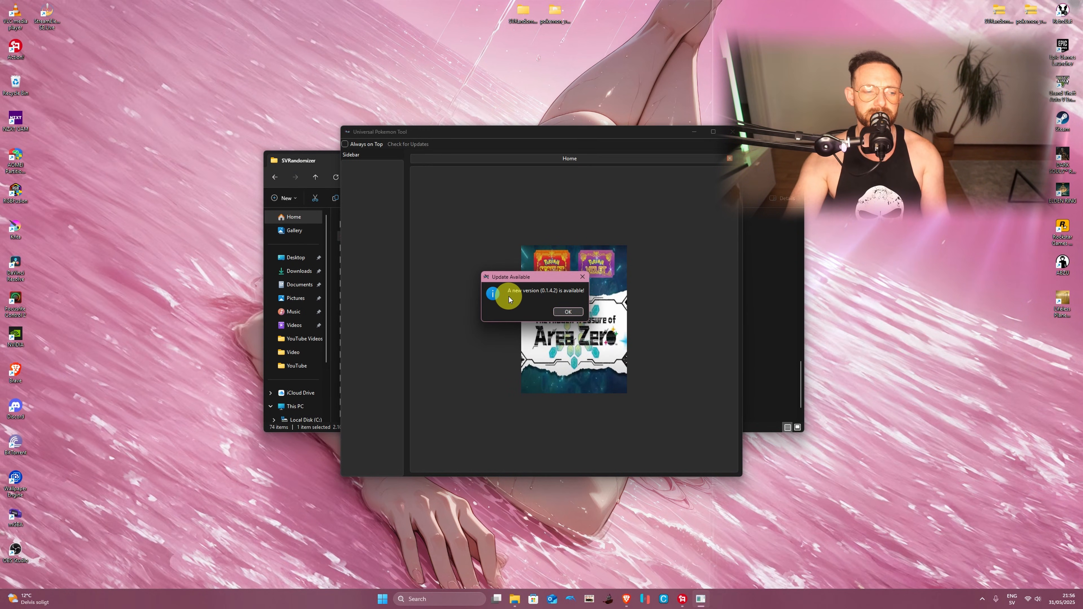
mouse_move(570, 298)
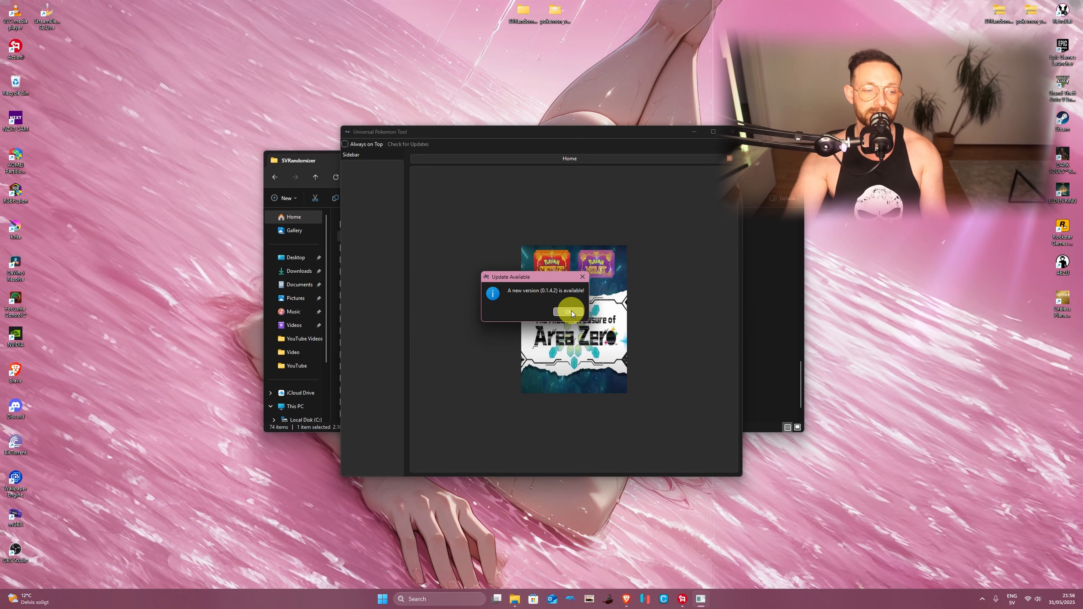
click(567, 311)
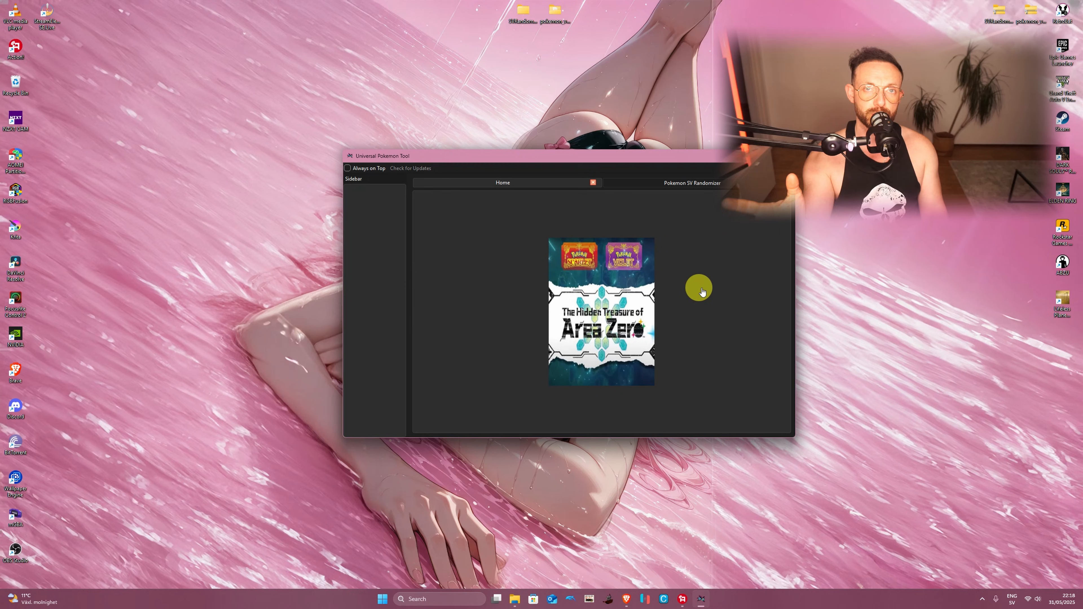
mouse_move(615, 304)
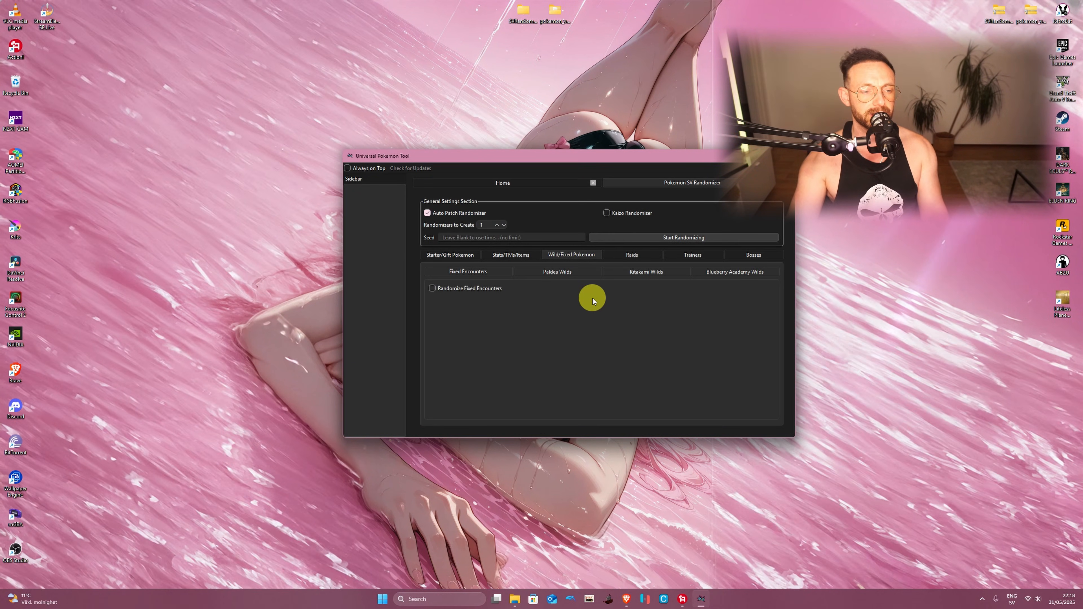
mouse_move(597, 280)
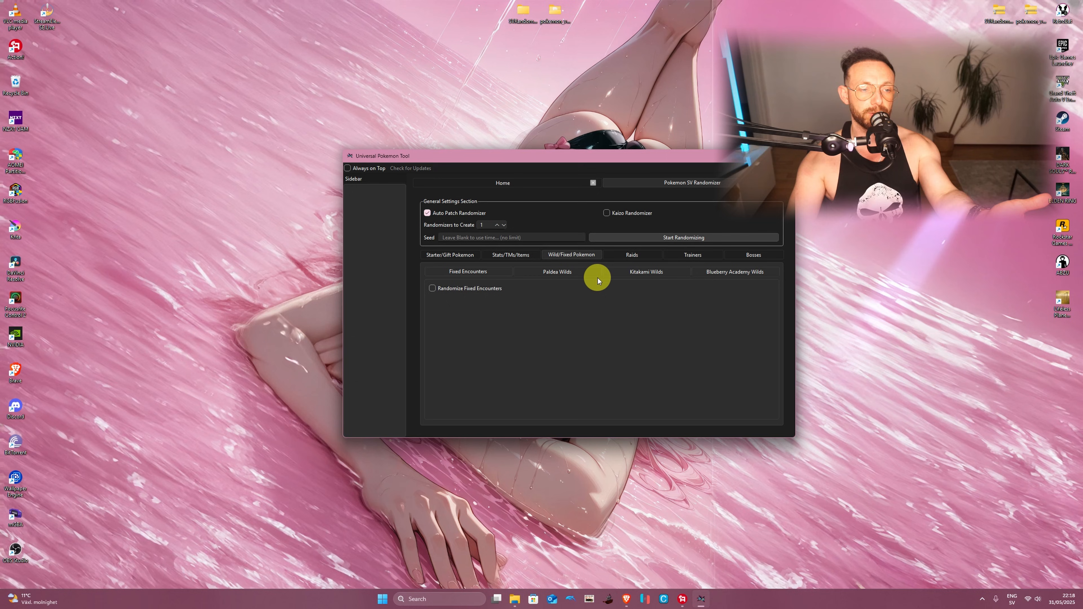
mouse_move(625, 306)
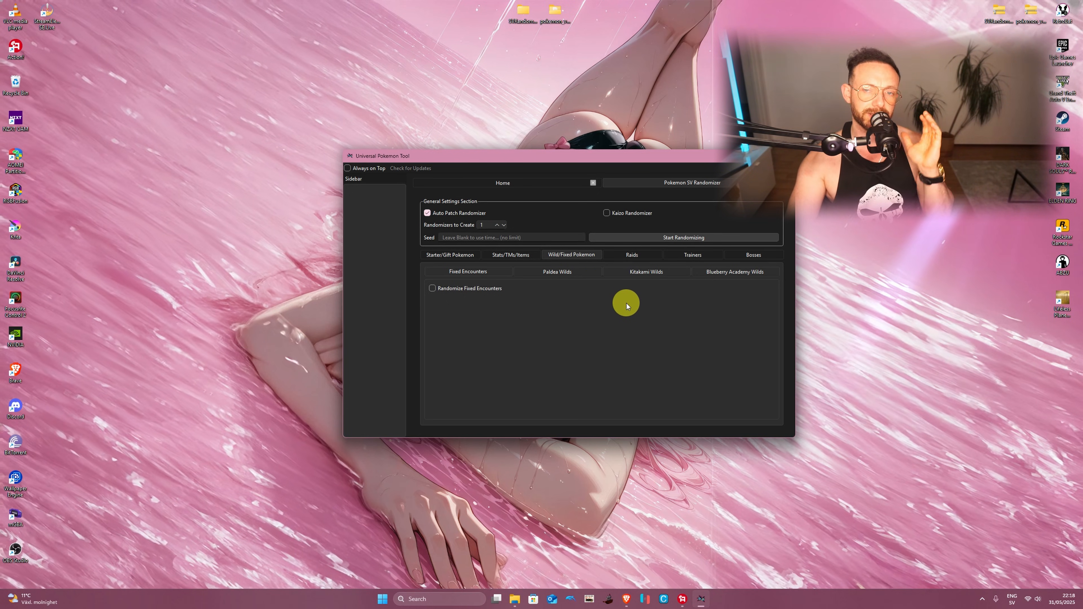
mouse_move(636, 319)
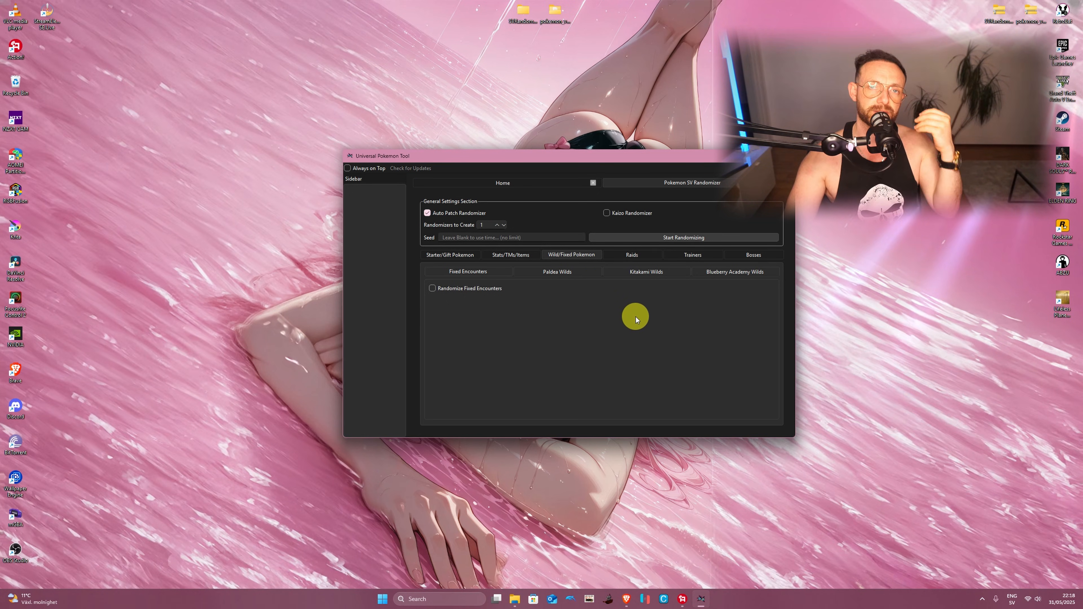
mouse_move(631, 328)
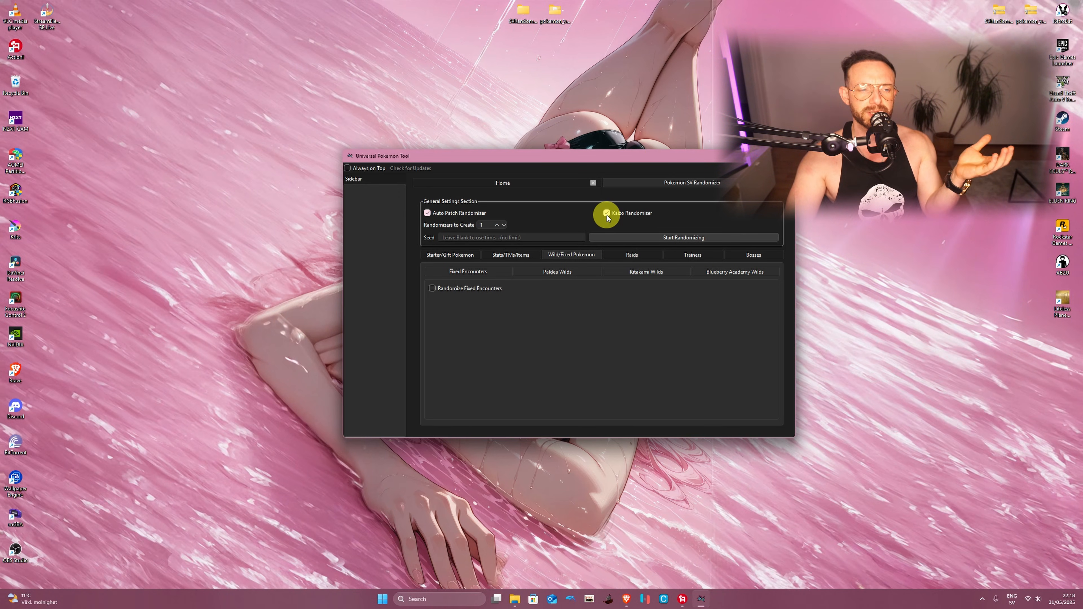
click(606, 213)
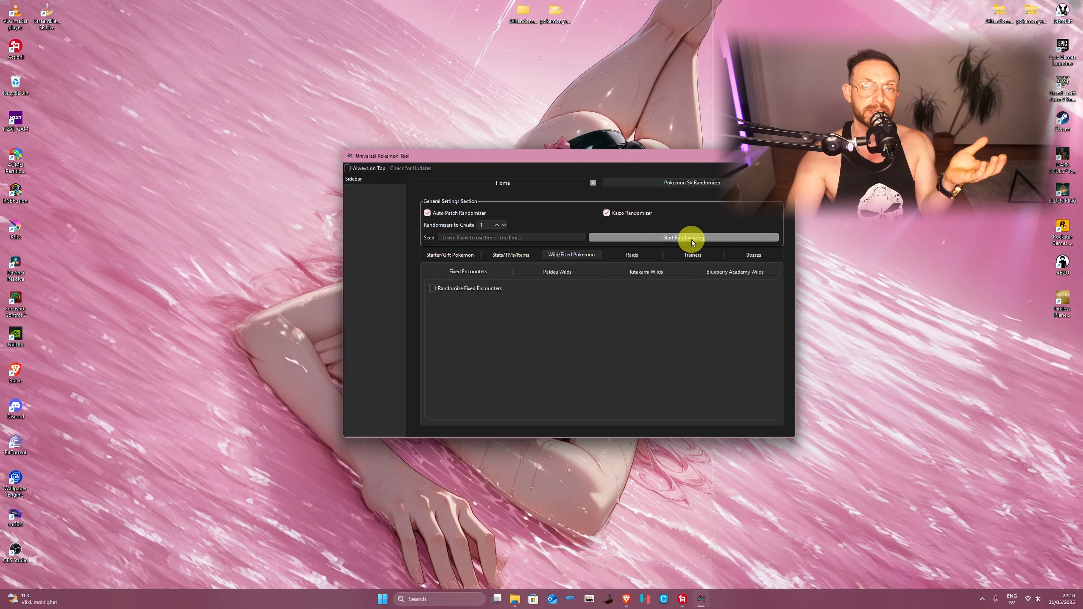
mouse_move(628, 358)
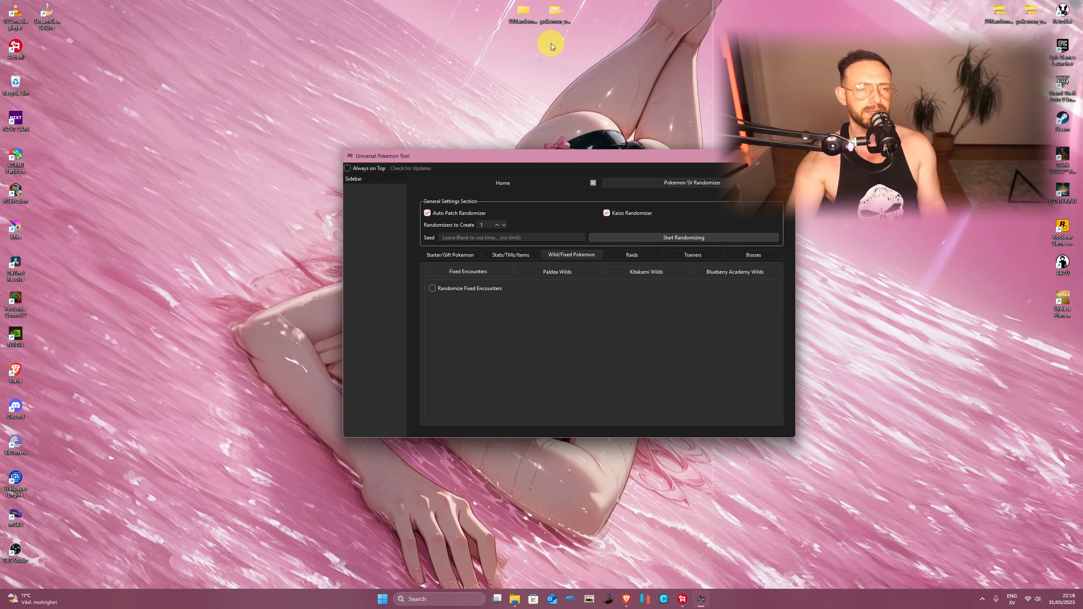
mouse_move(609, 93)
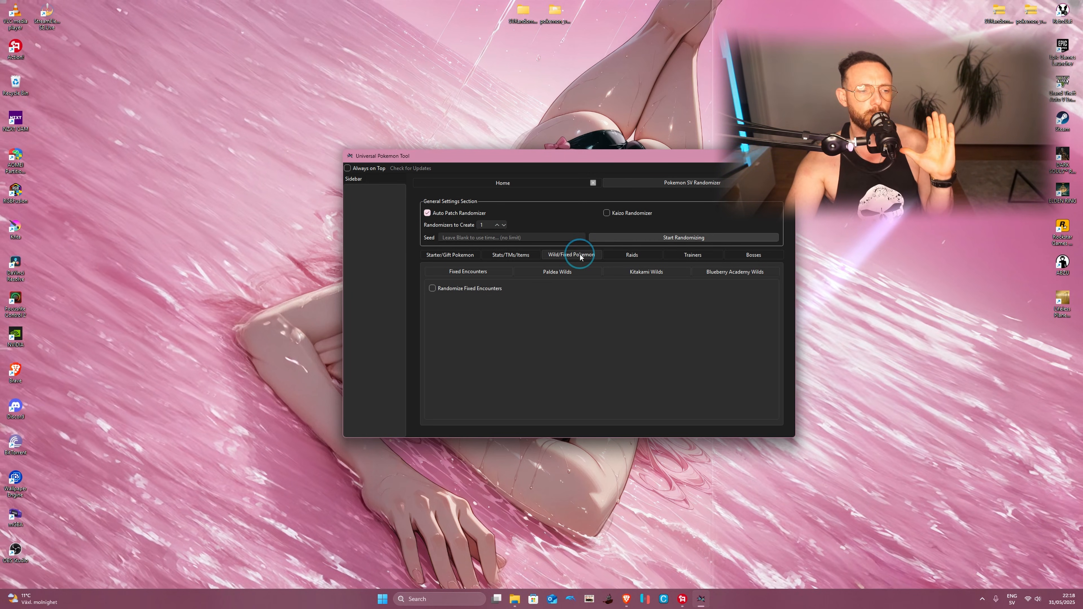
mouse_move(535, 330)
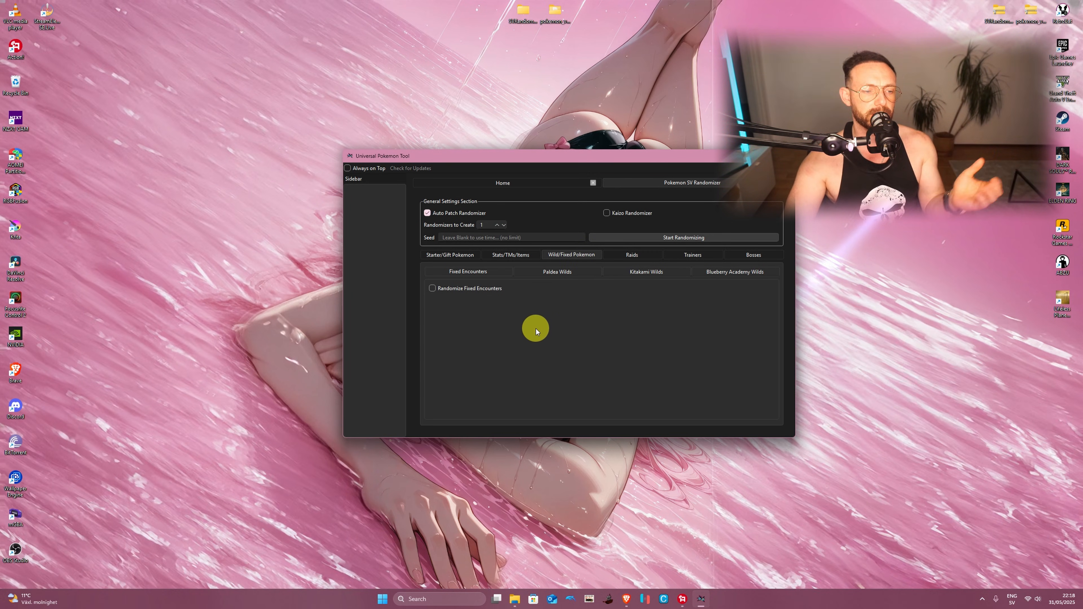
Enable Randomize Fixed Encounters and randomizing of Paldea's wild Pokémon
click(432, 289)
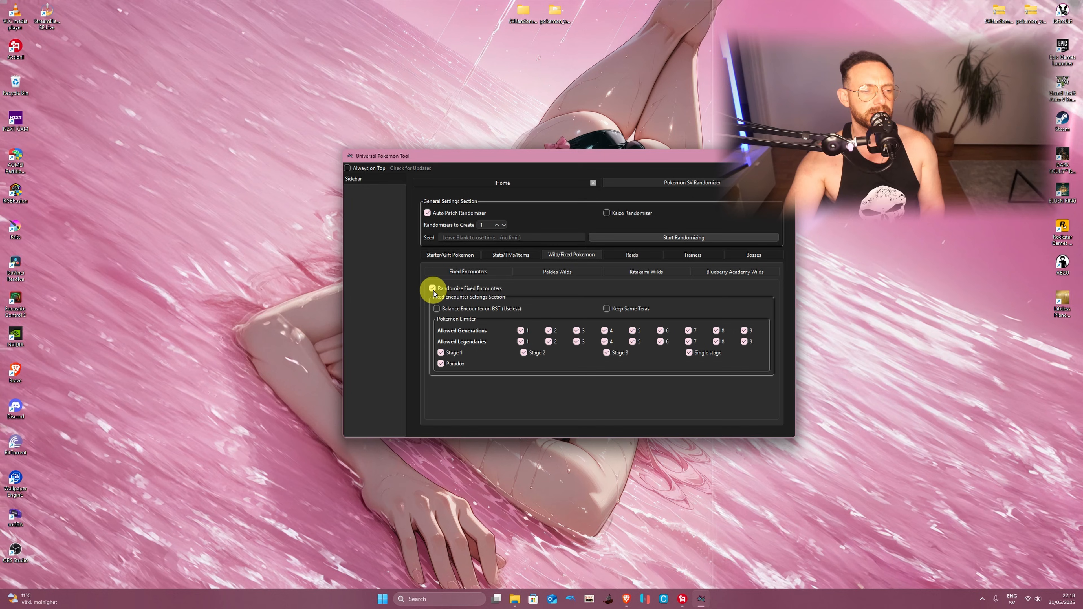
mouse_move(521, 330)
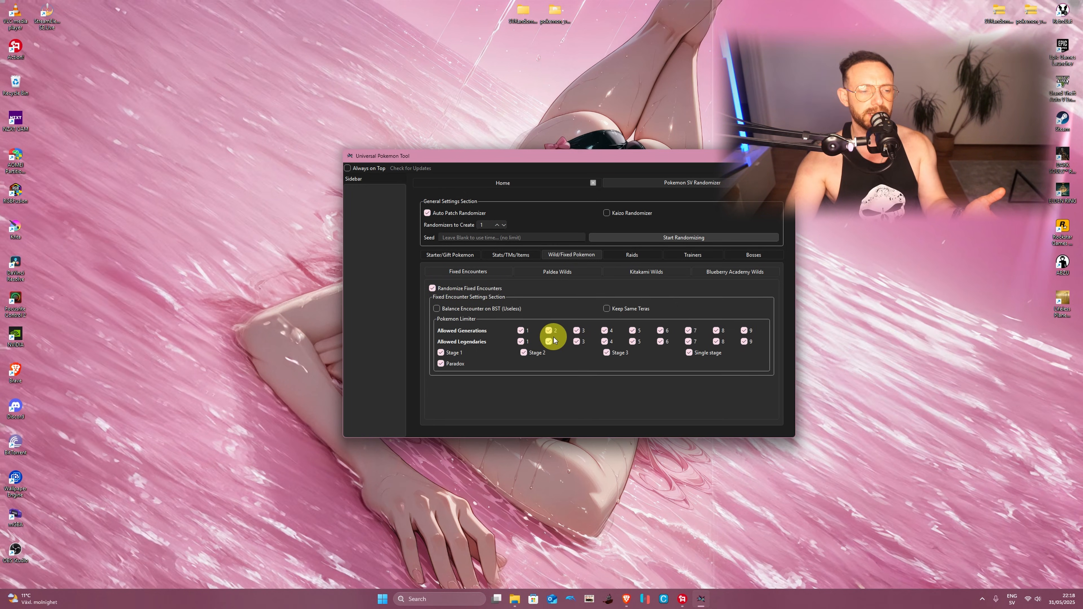
mouse_move(448, 353)
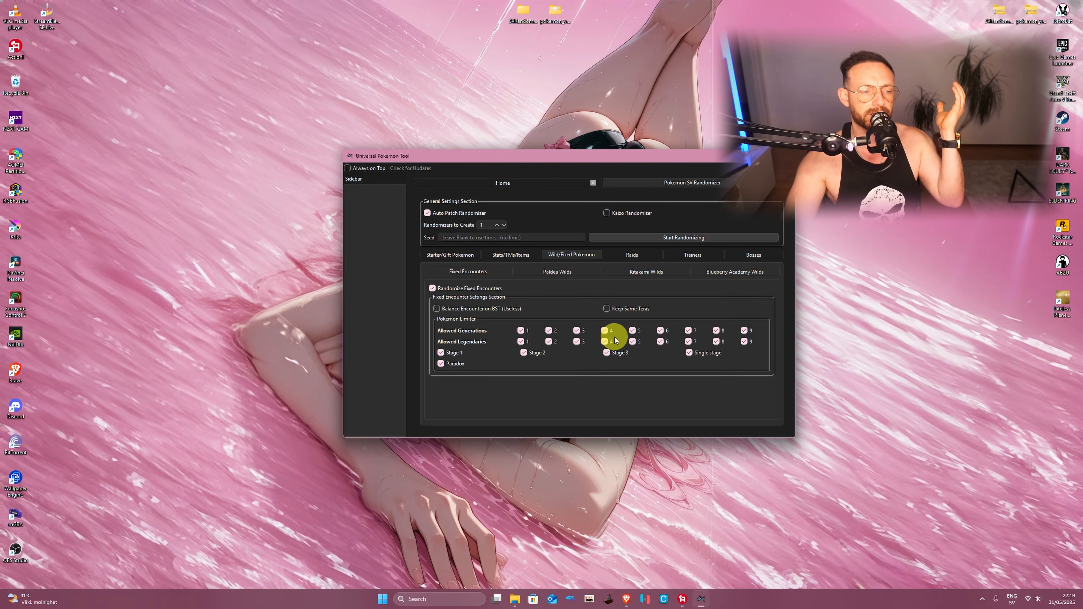
mouse_move(569, 290)
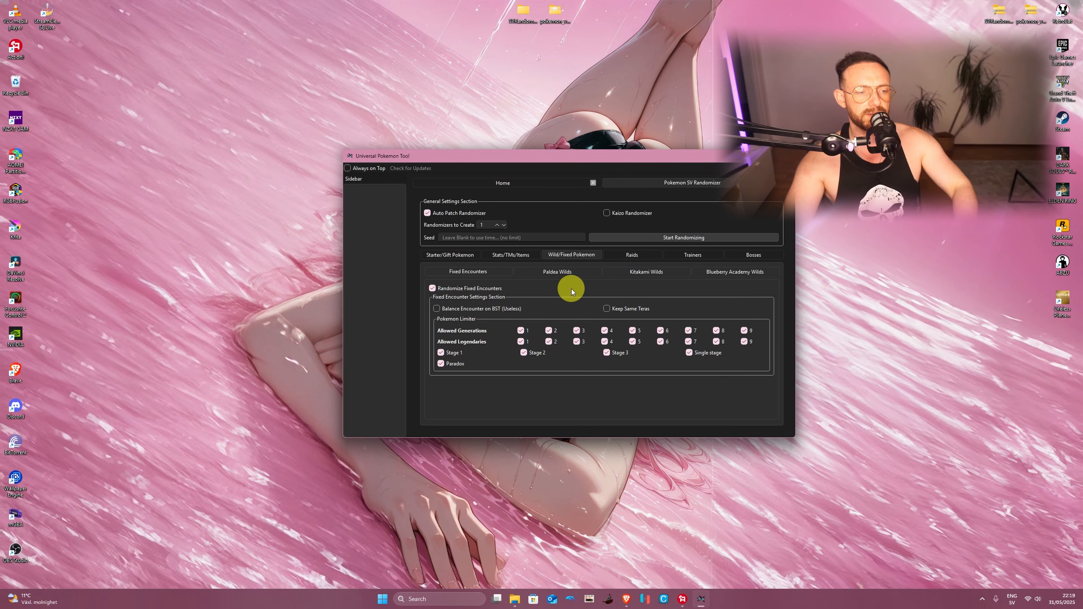
click(557, 271)
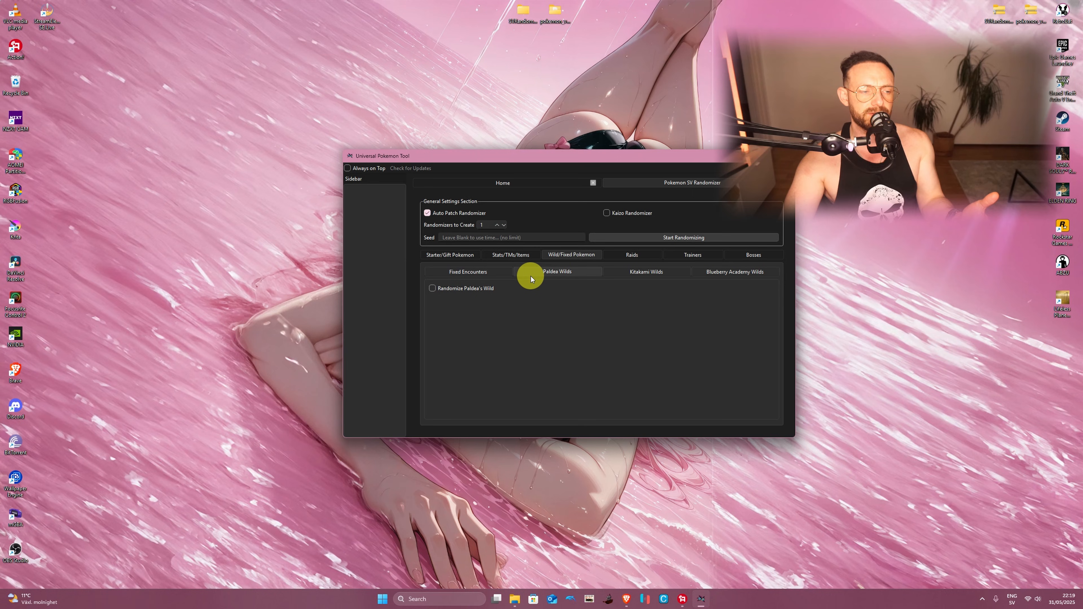
click(433, 289)
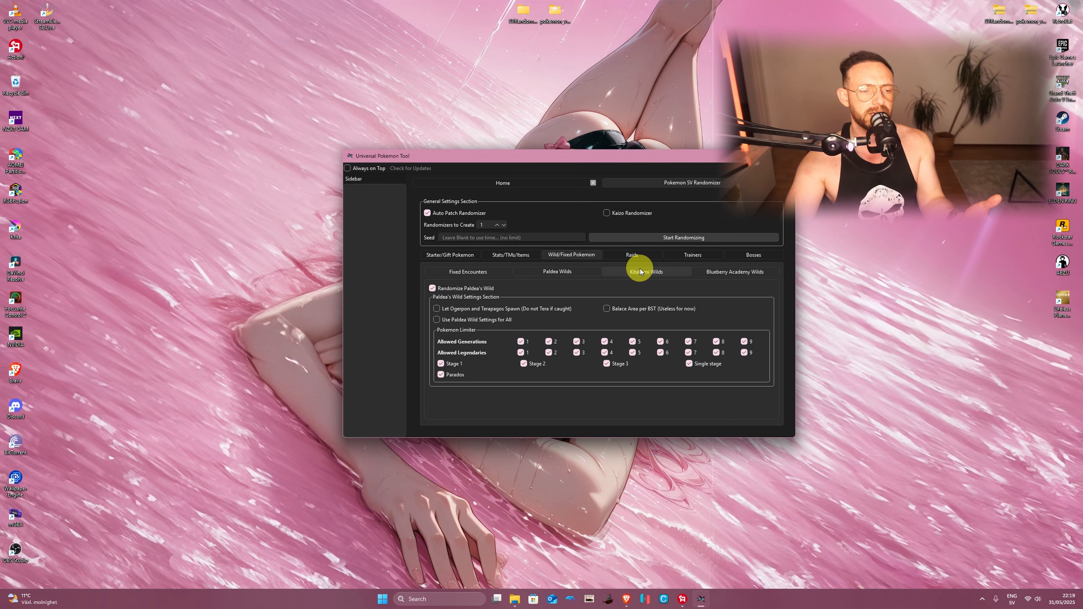
Review the Kitakami and Blueberry Academy wilds settings and start the randomization
click(646, 272)
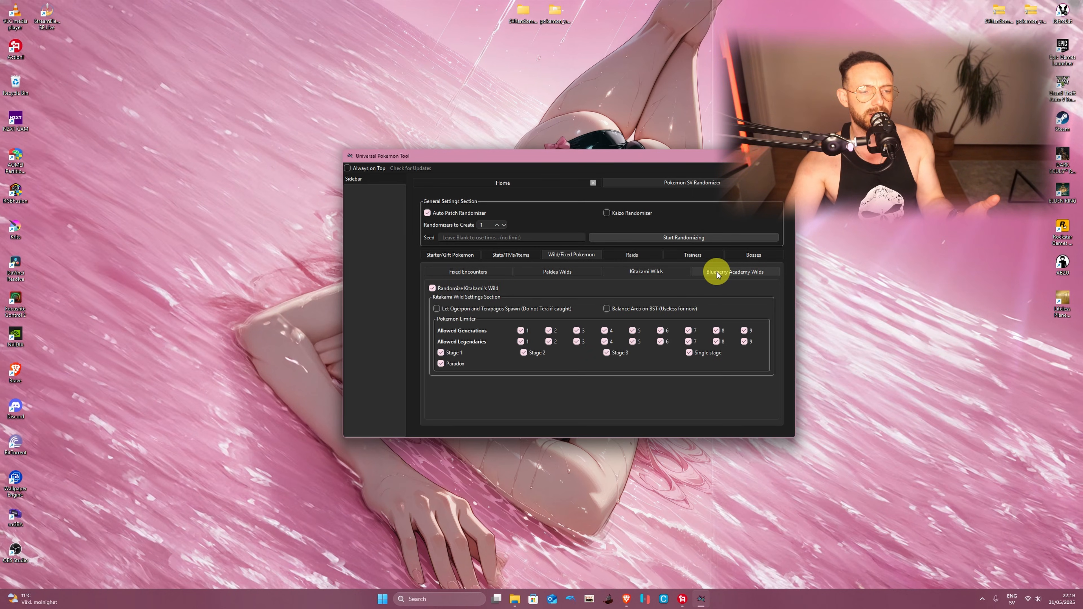
click(468, 272)
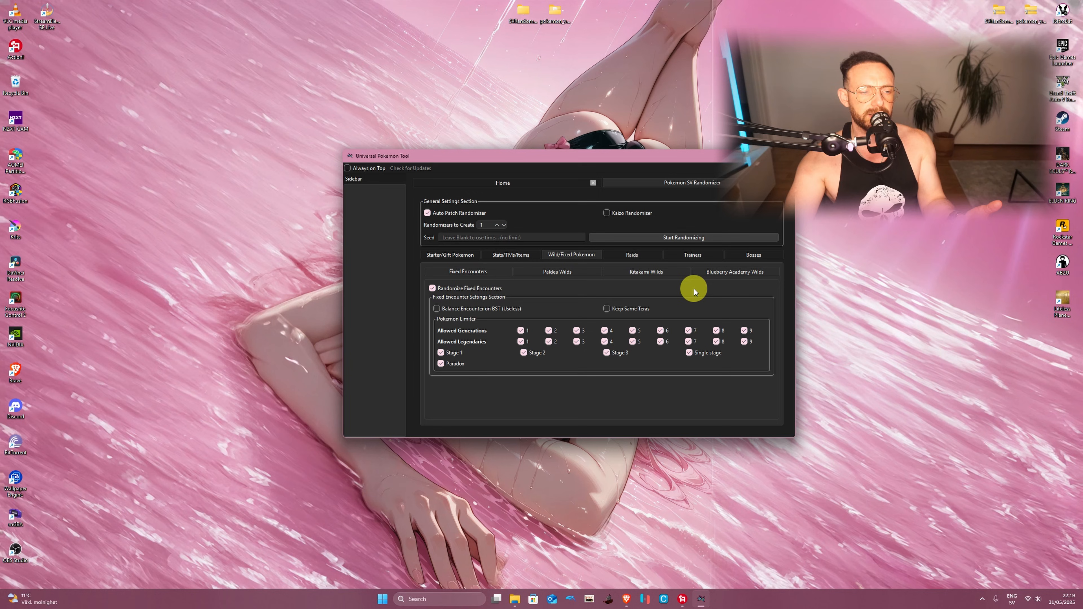
click(683, 238)
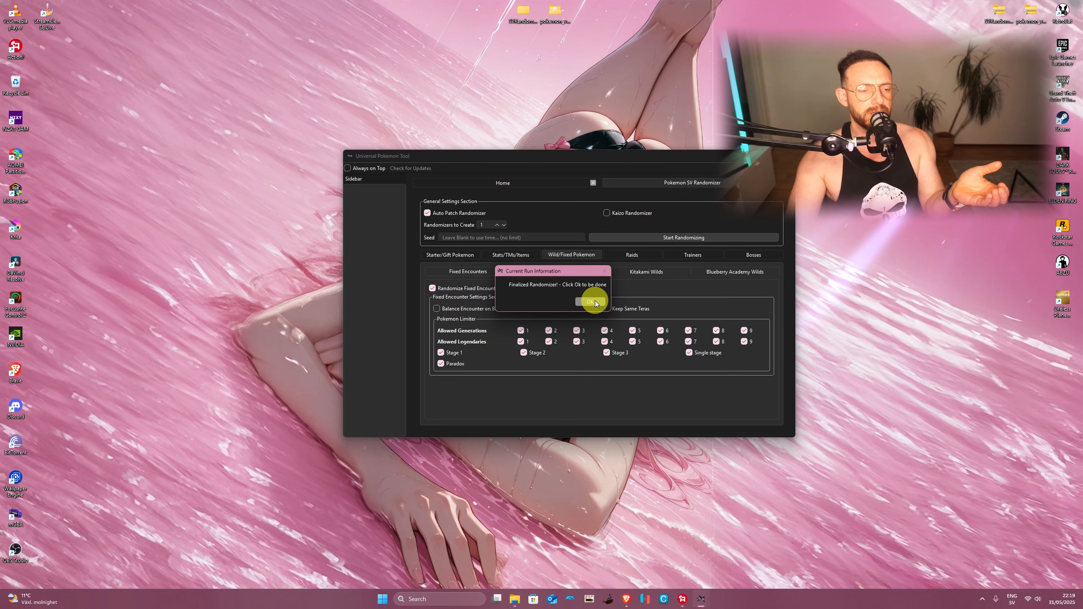
Dismiss the finished notice and select Randomizer-1 inside SVRandomizer's Randomizers-Output folder
click(592, 301)
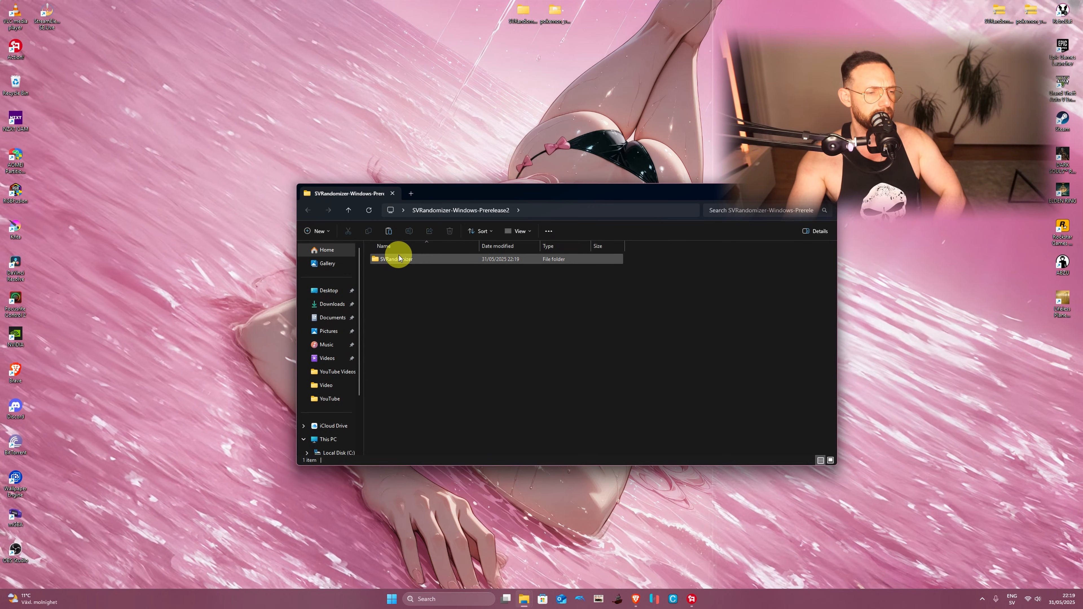
double_click(393, 258)
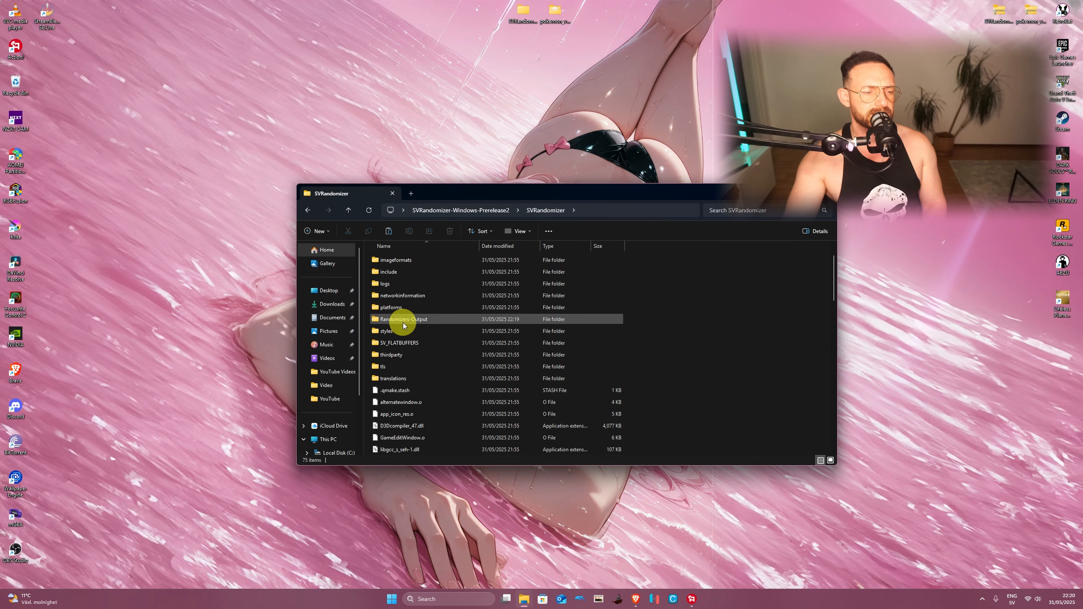
double_click(403, 318)
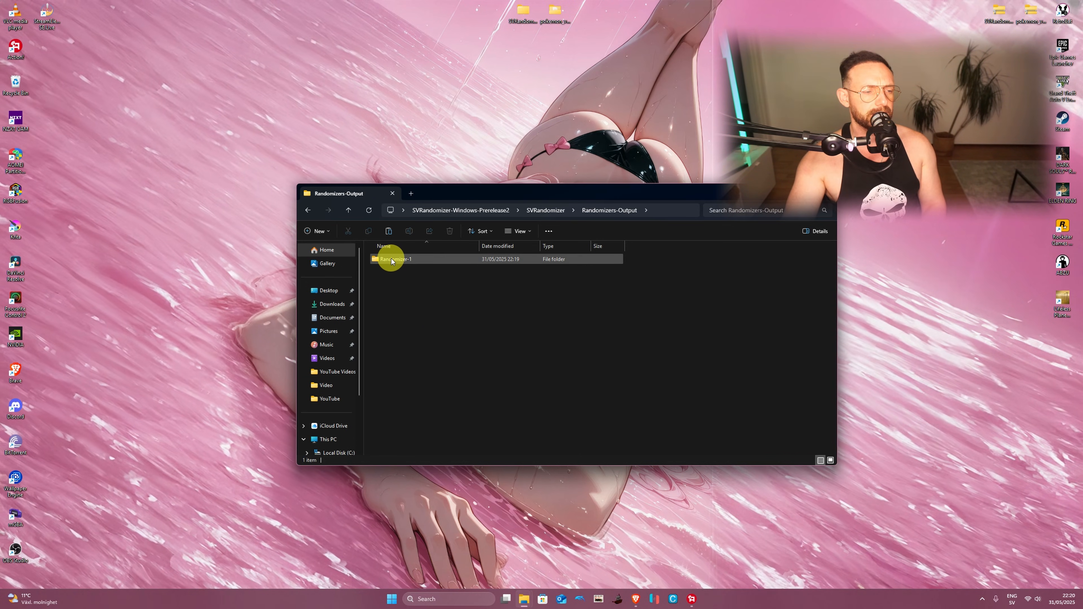
click(394, 259)
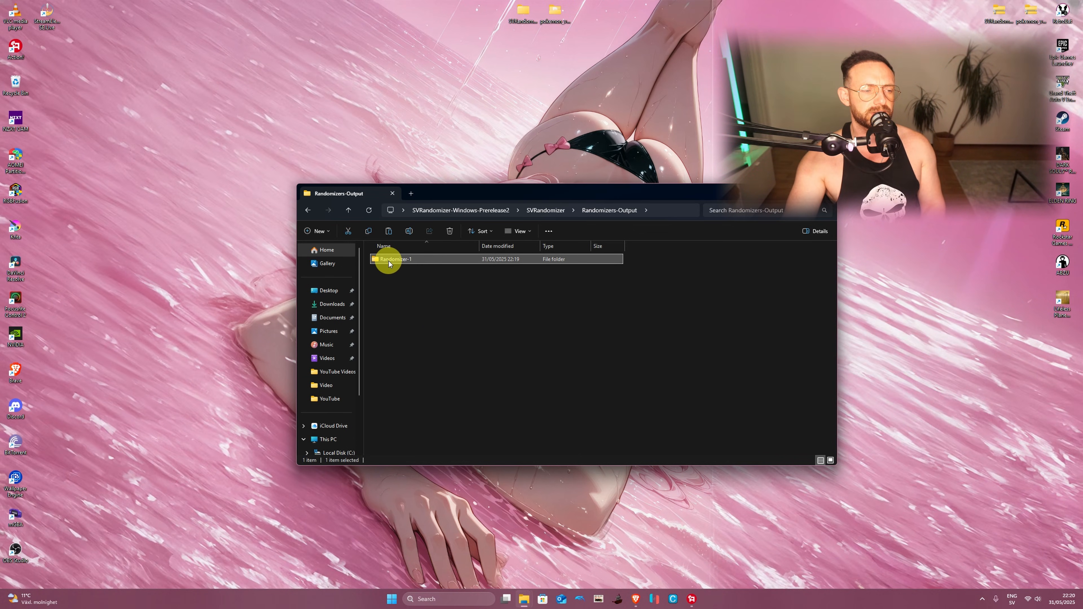
right_click(393, 259)
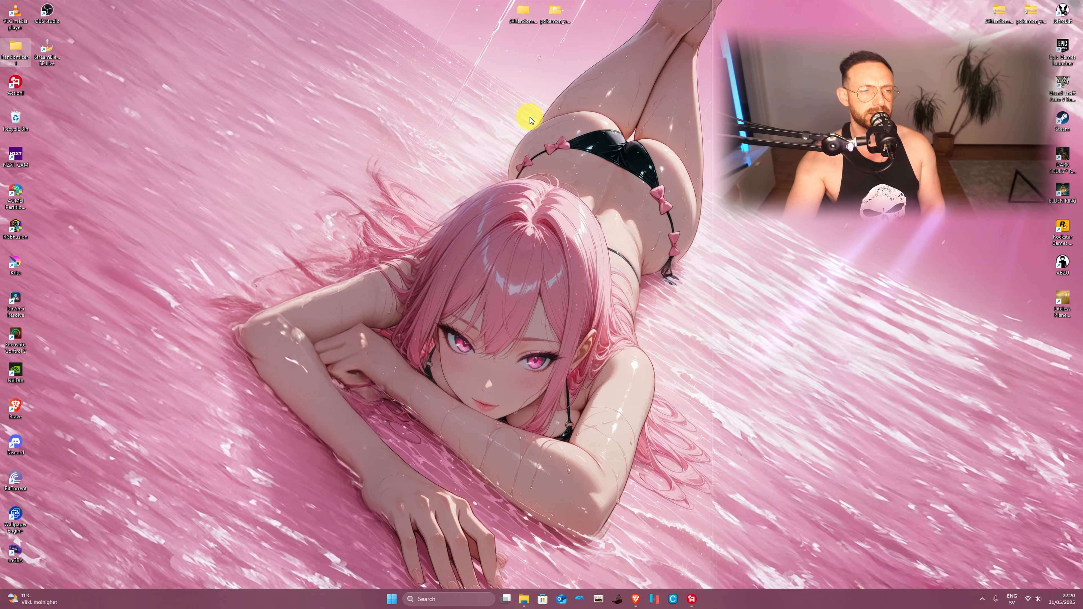
mouse_move(530, 95)
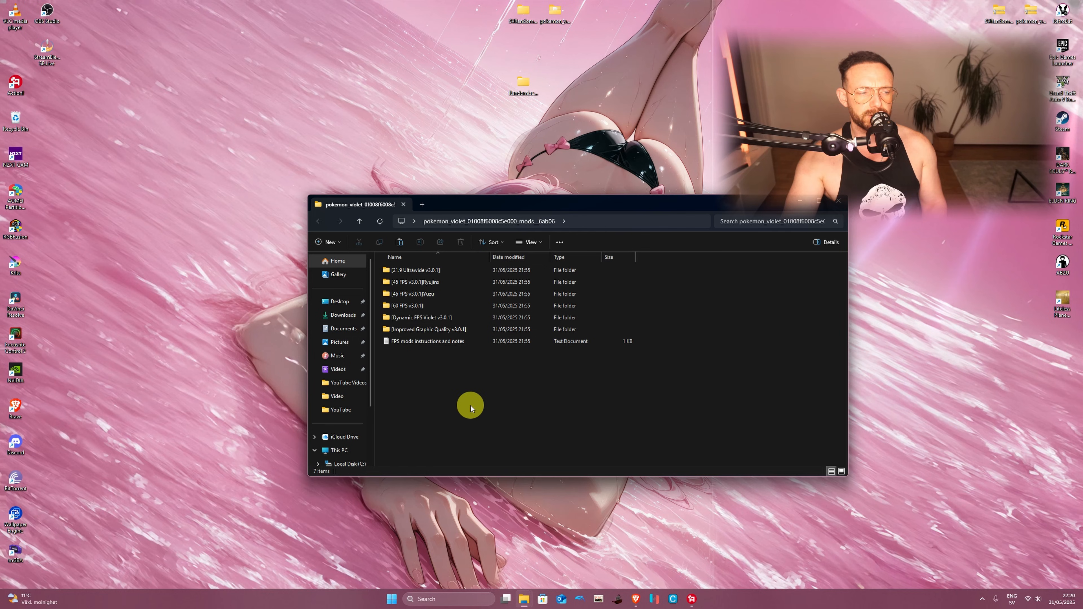
Move Dynamic FPS Violet v3.0.1 and Improved Graphic Quality v3.0.1 from pokemon_violet mods to the Desktop
click(412, 282)
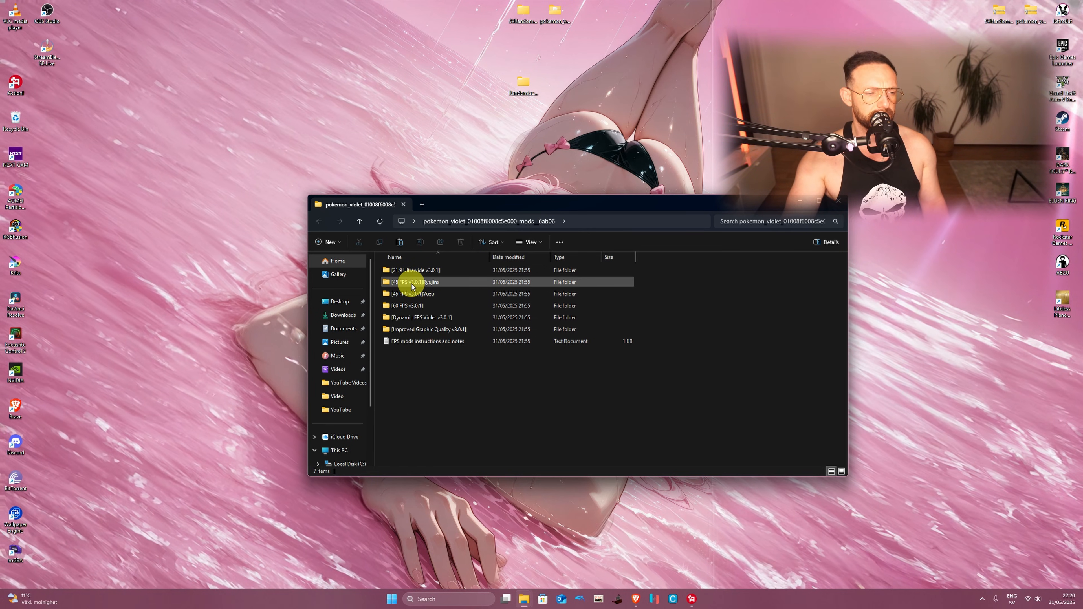
mouse_move(412, 317)
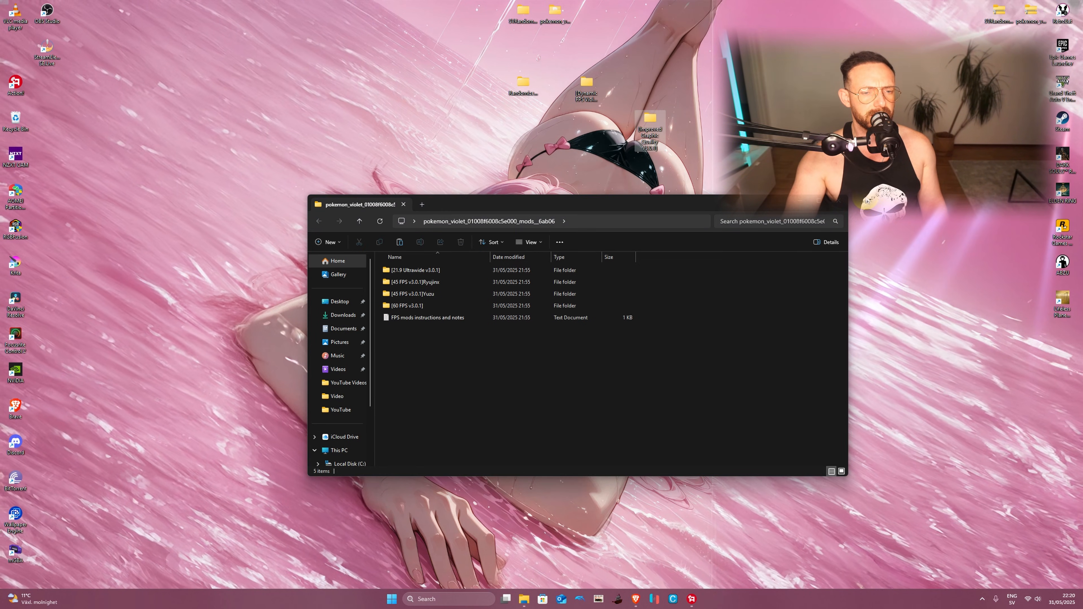
click(403, 204)
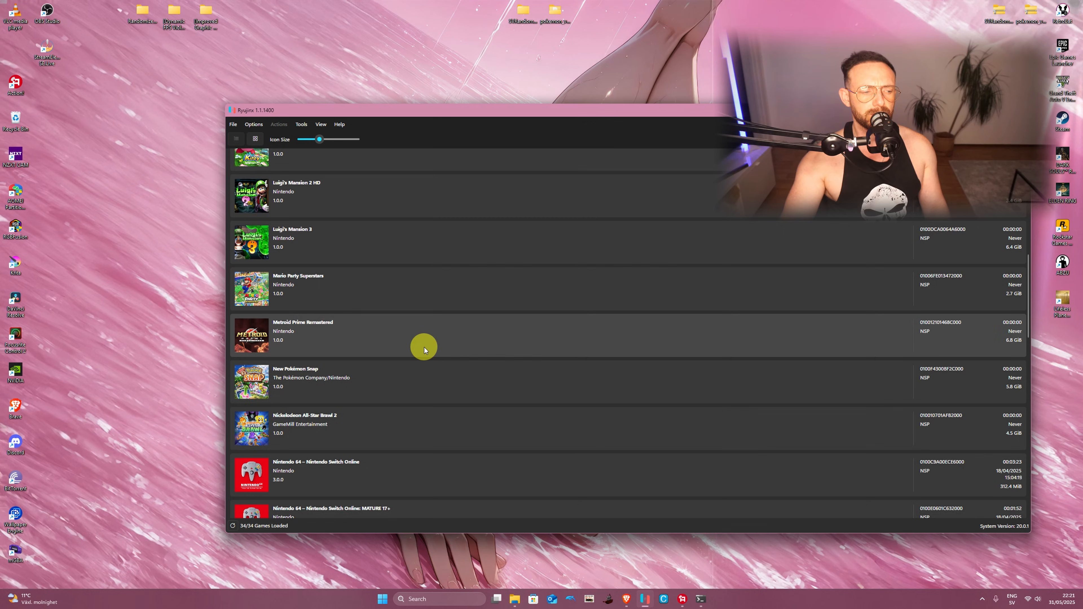
Paste Randomizer-1, Dynamic FPS and Improved Graphic Quality into Pokémon Violet's mods directory and save them enabled in Manage Mods
scroll(down, 3)
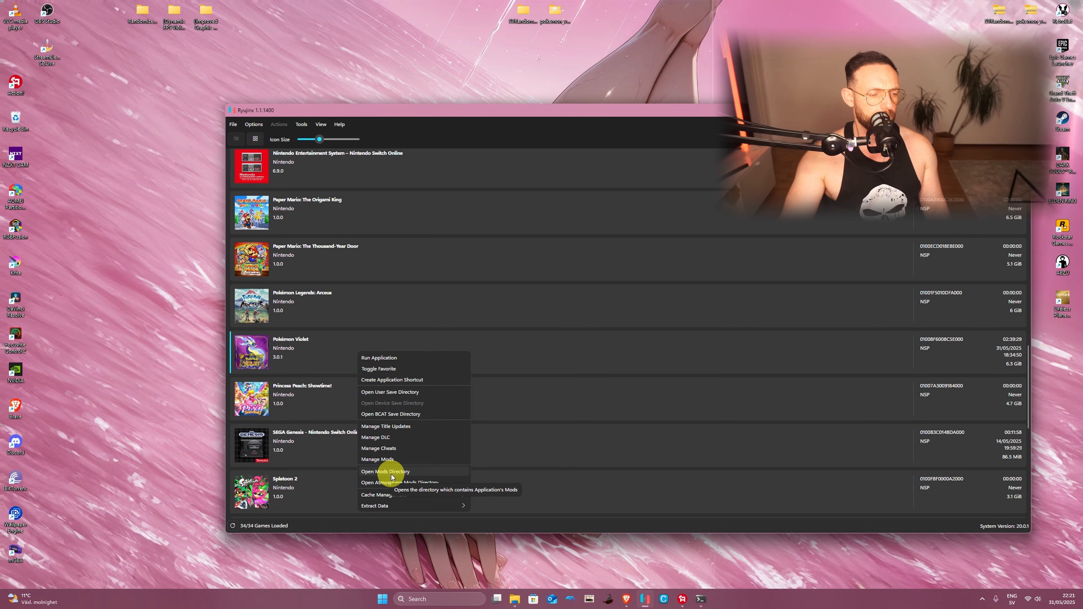
click(386, 471)
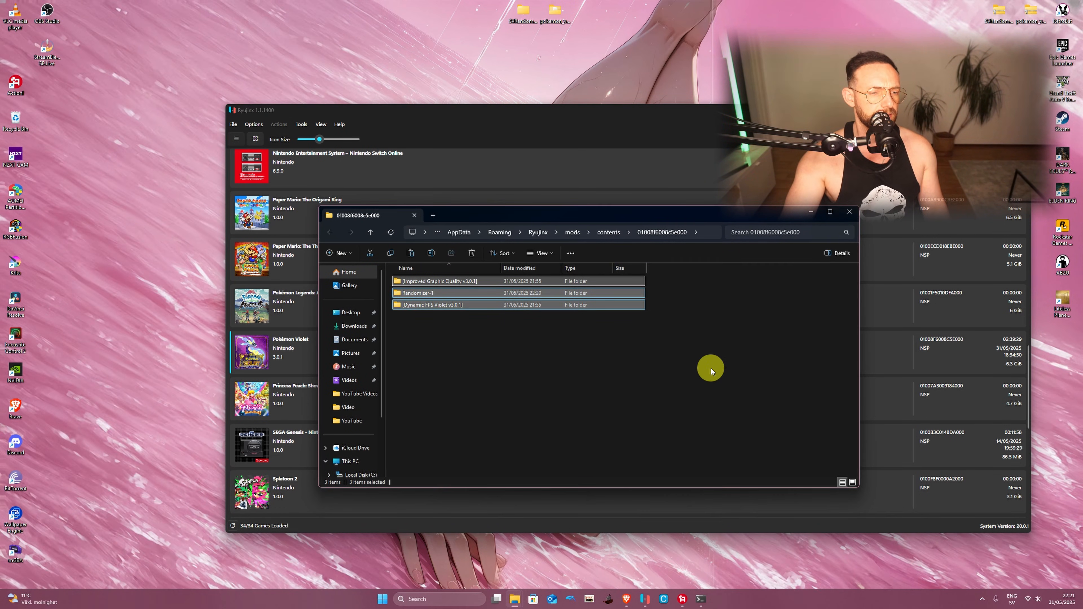
right_click(290, 348)
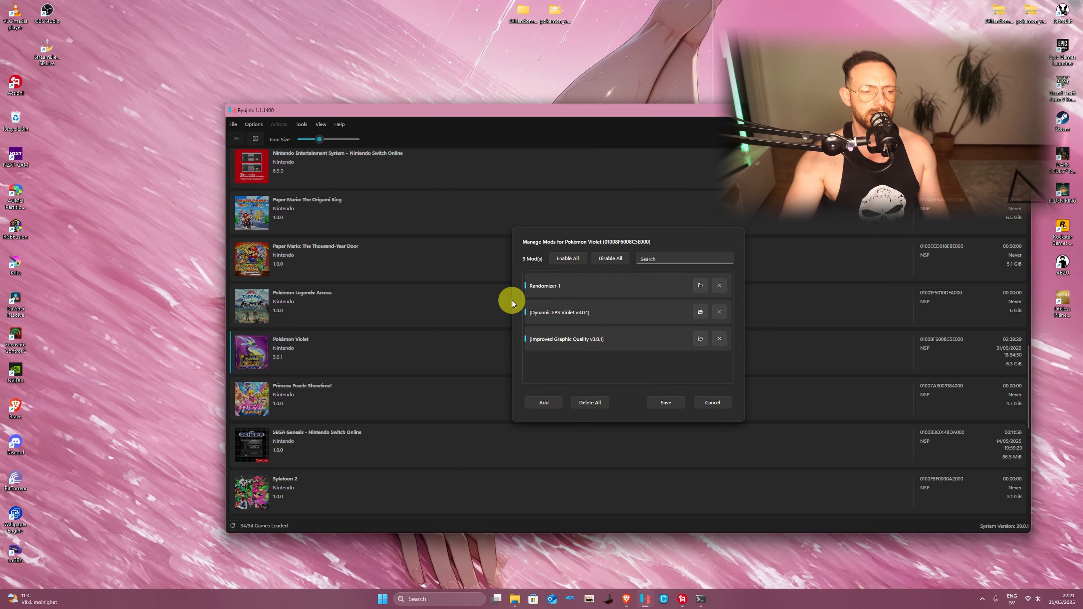
click(711, 402)
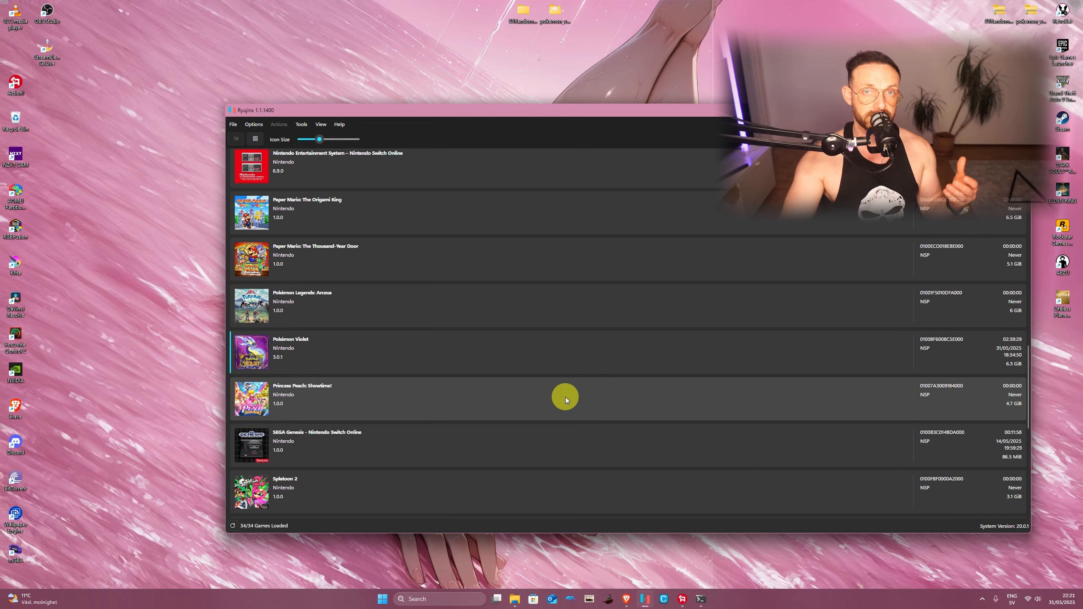
mouse_move(378, 355)
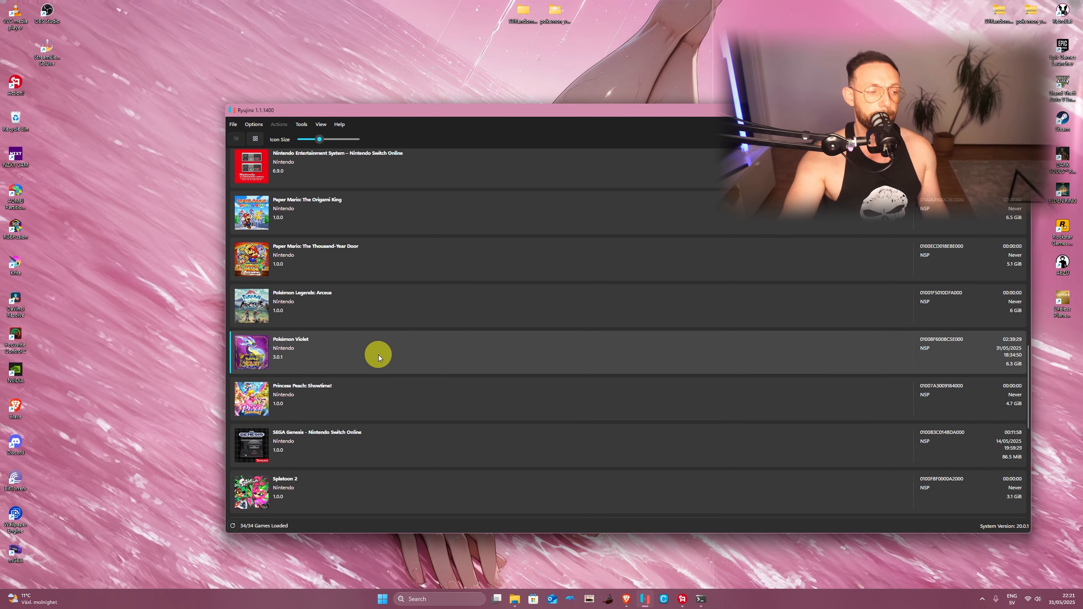